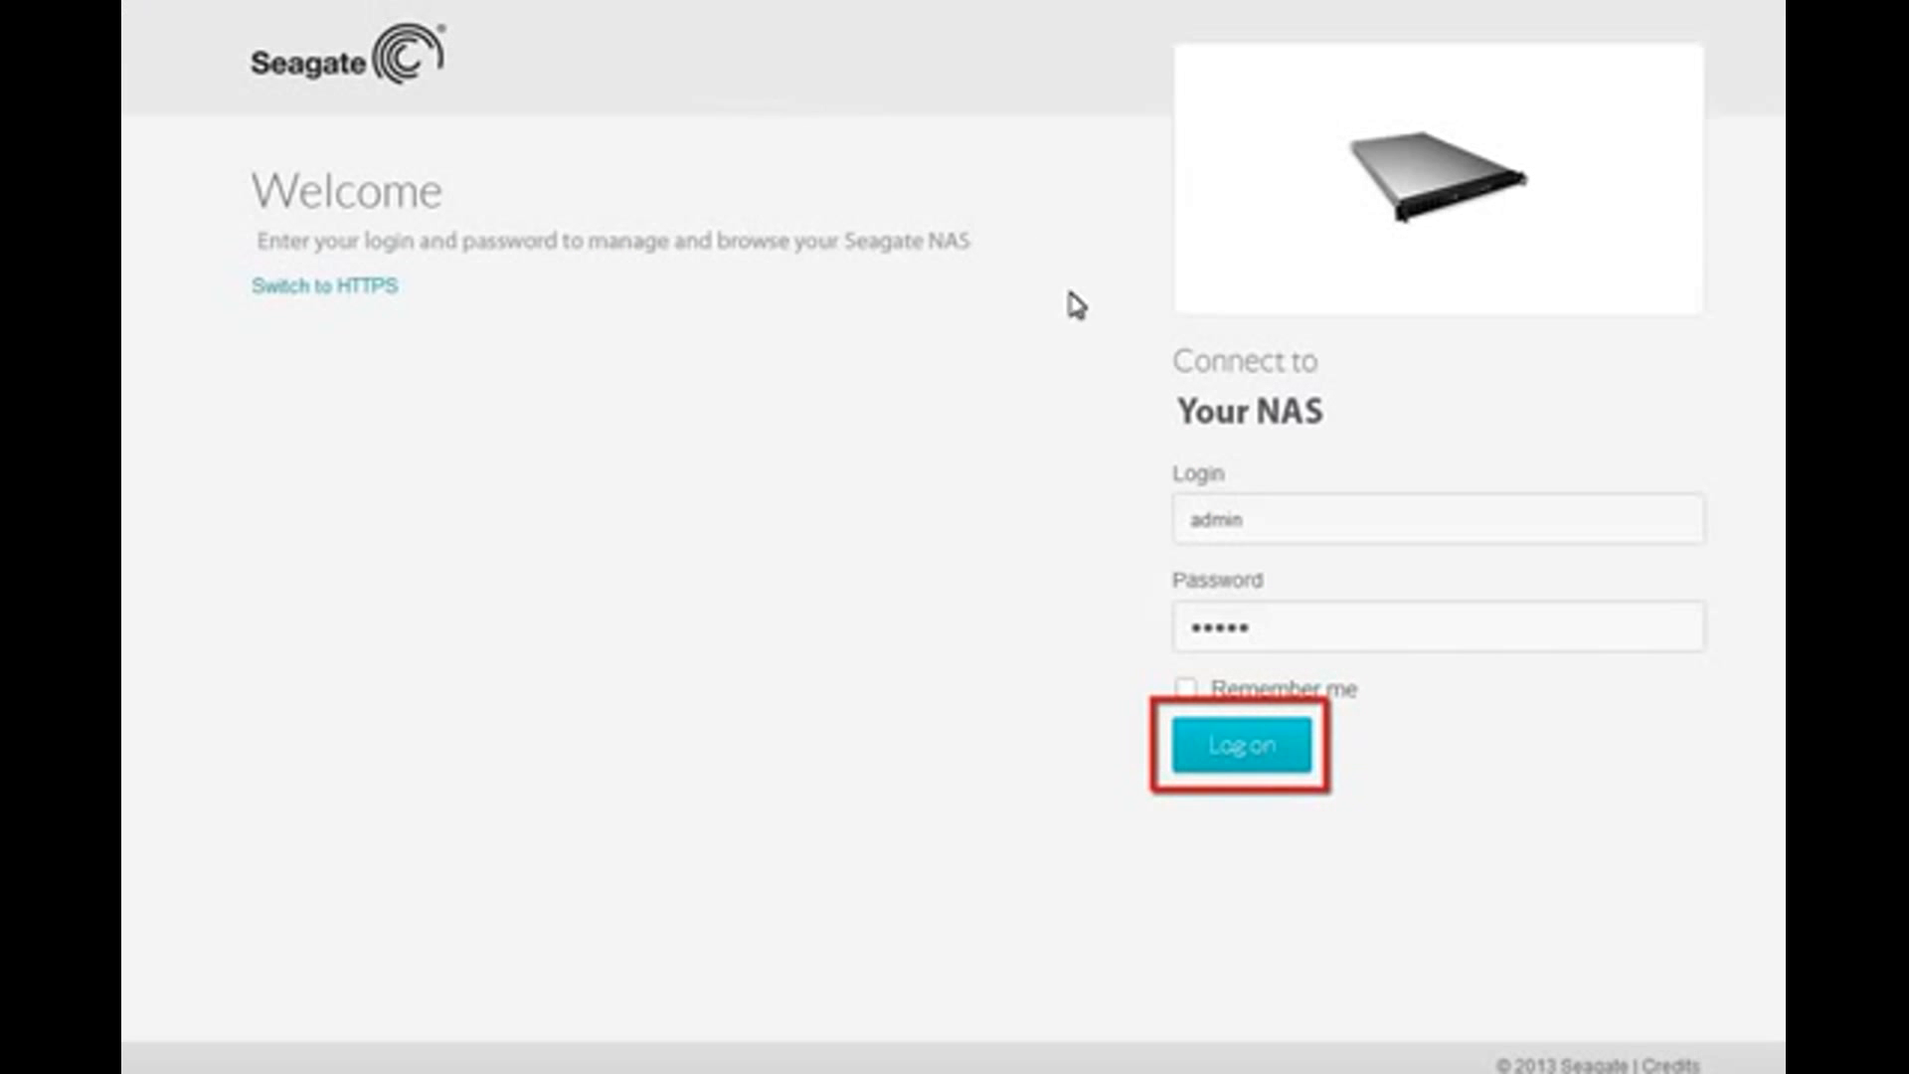
Log on to the NAS as admin and reach the management dashboard
left_click(1241, 745)
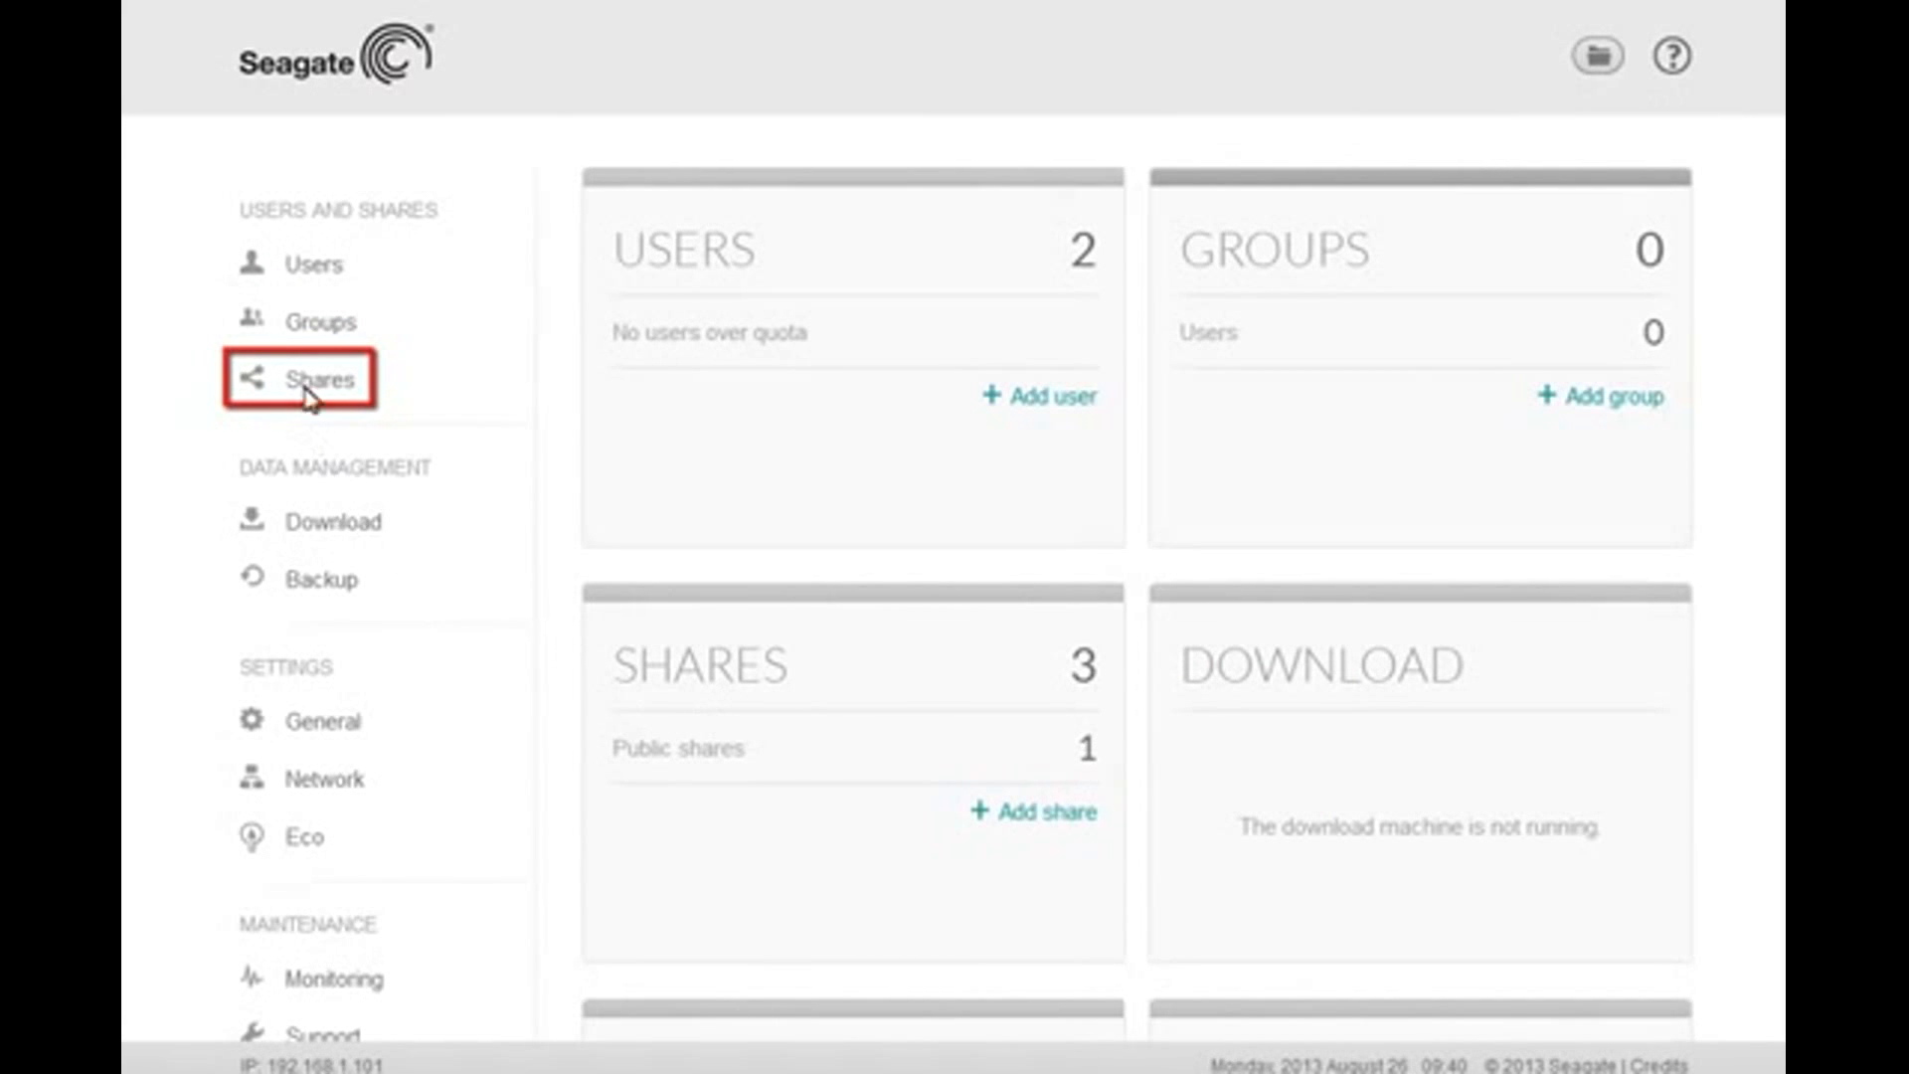
Go to the Shares list and start a new, empty share form
left_click(320, 378)
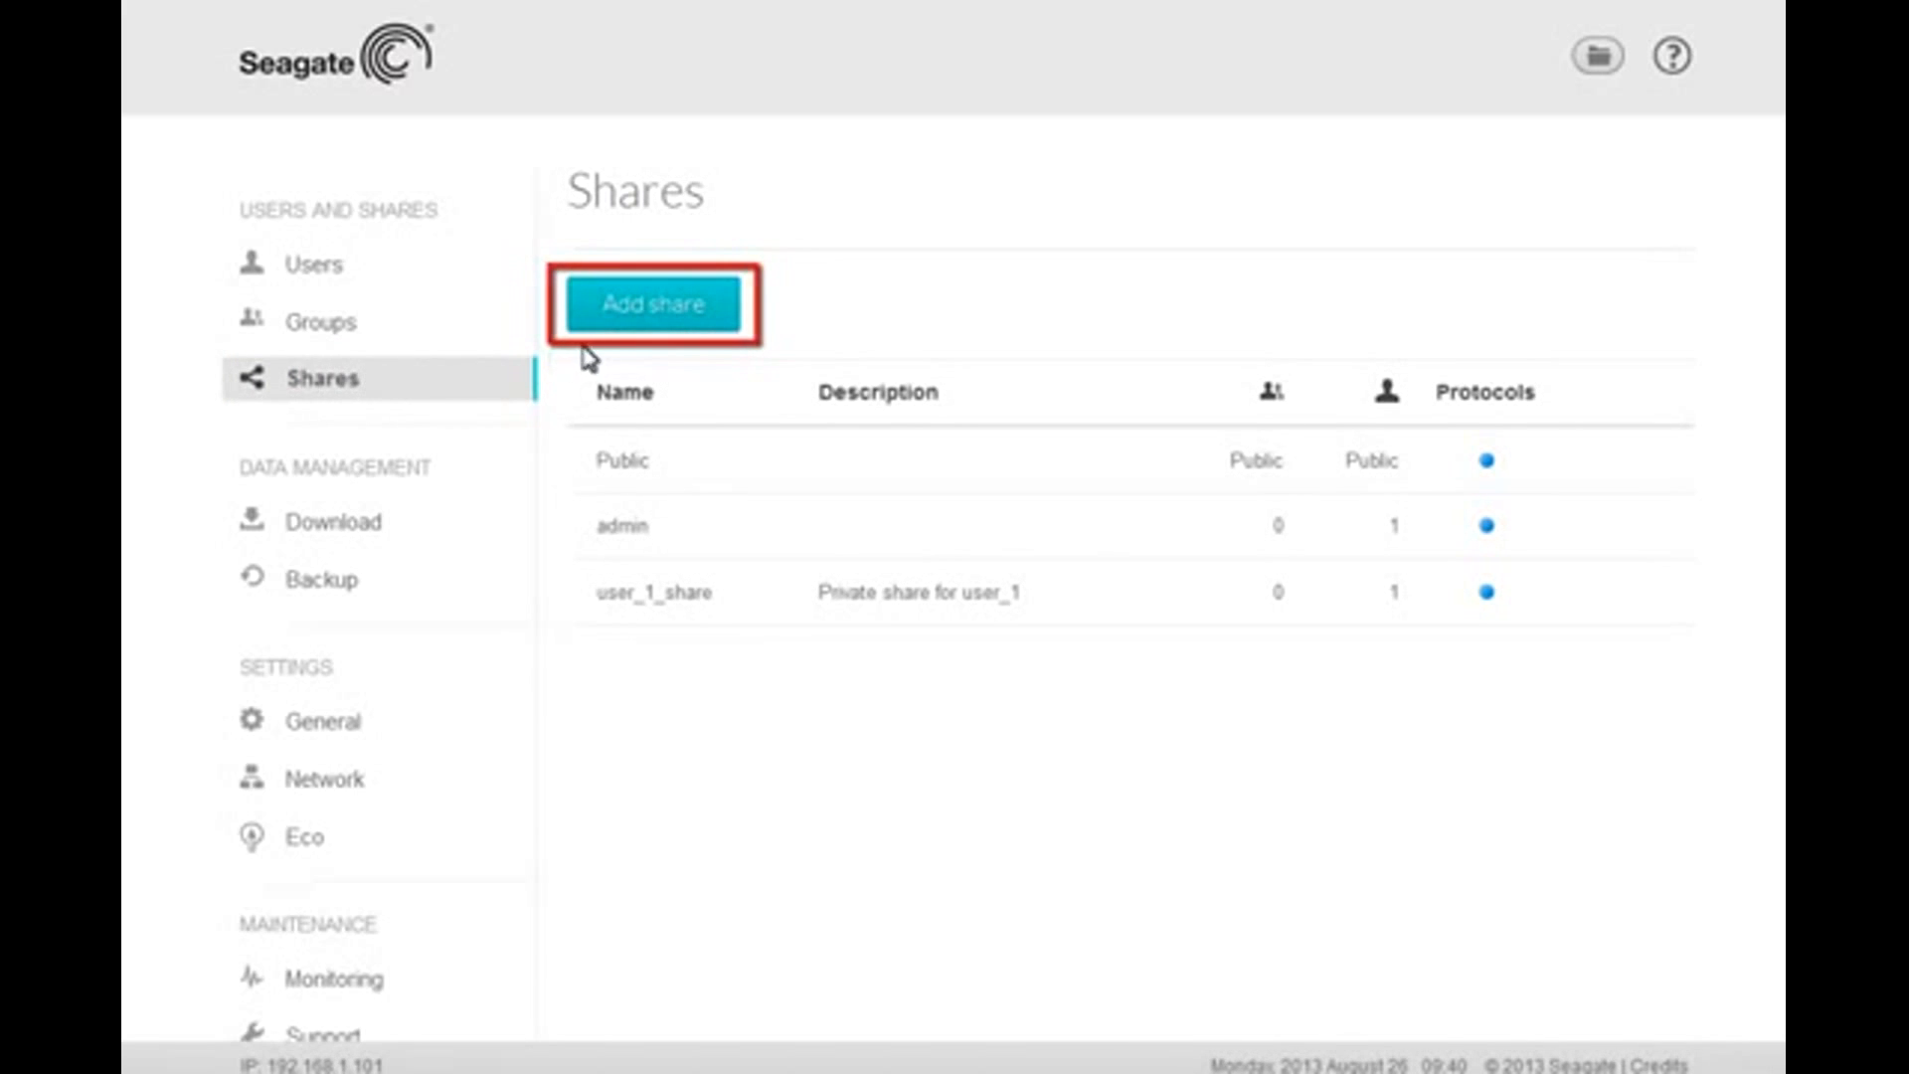
left_click(652, 304)
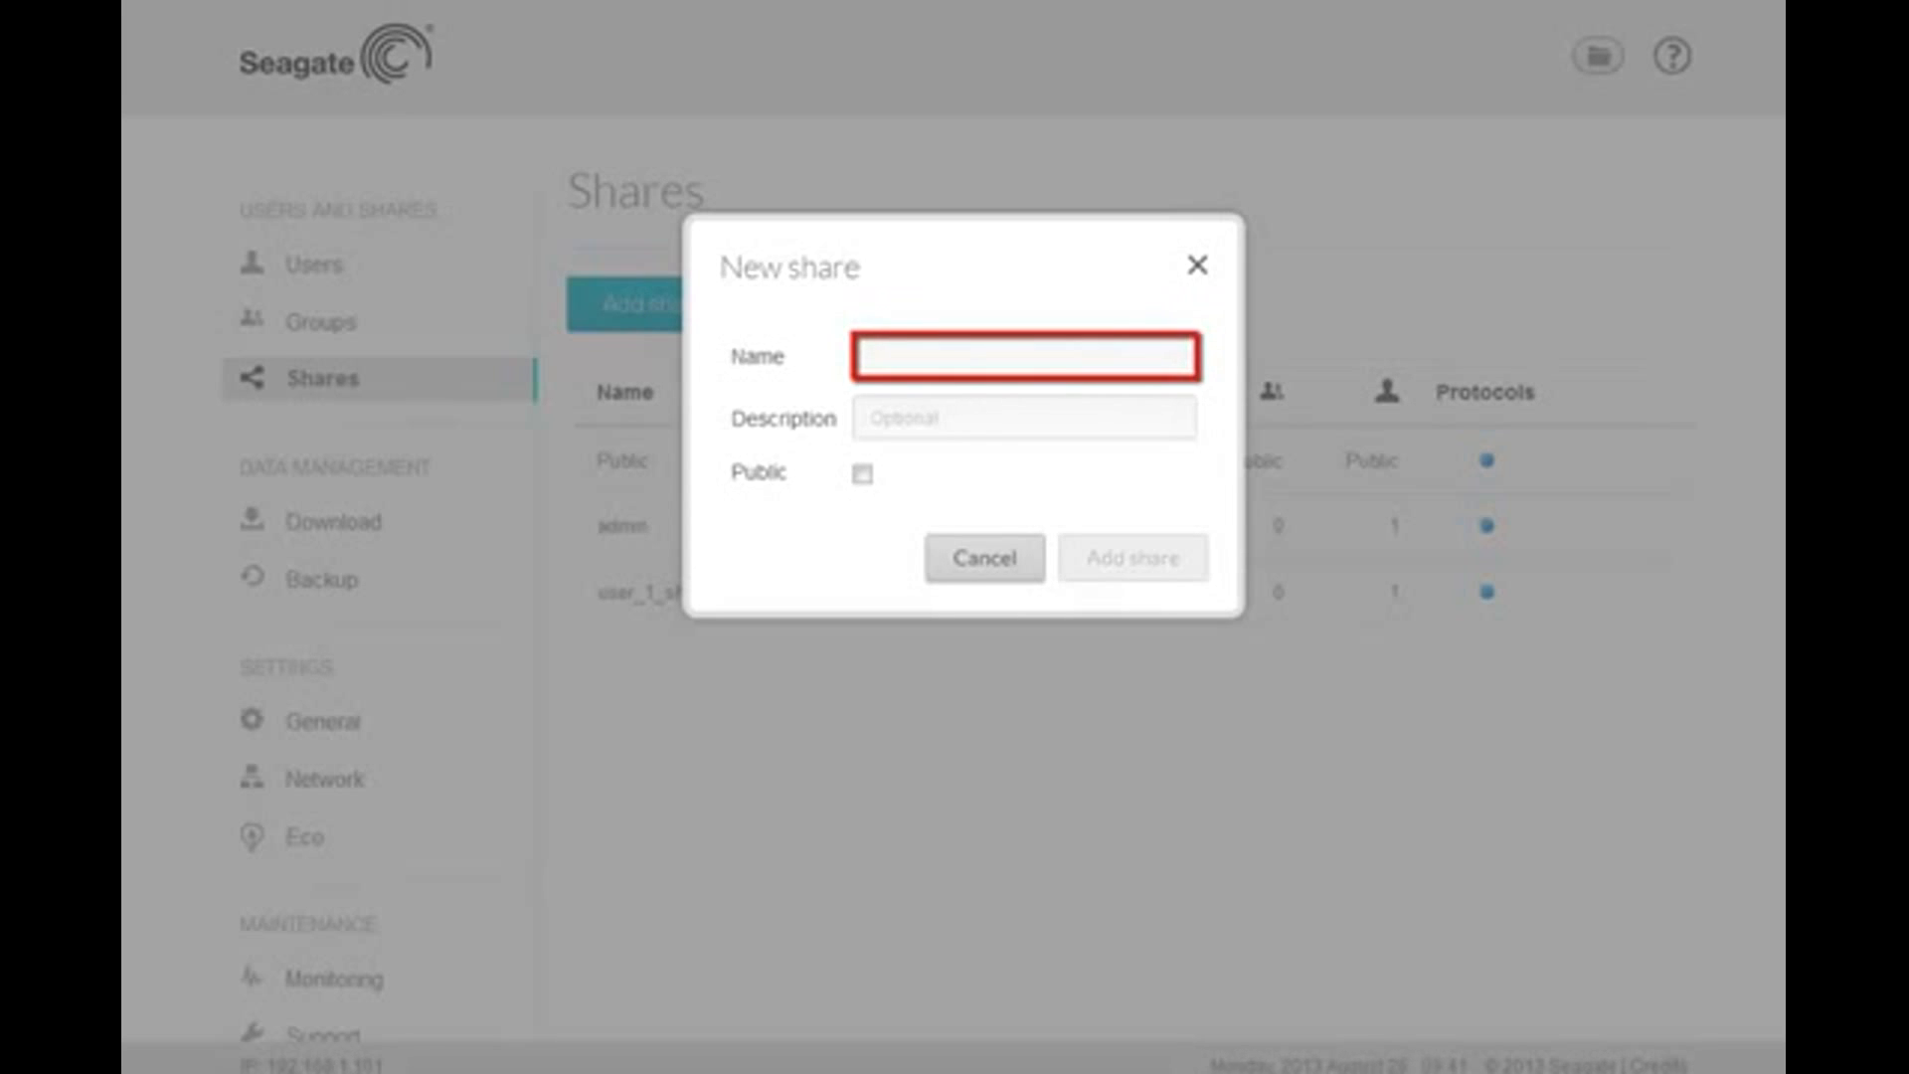
Add a non-public share named MyNewShare described as 'Demonstration Share'
left_click(1024, 418)
type("Demonstration Share")
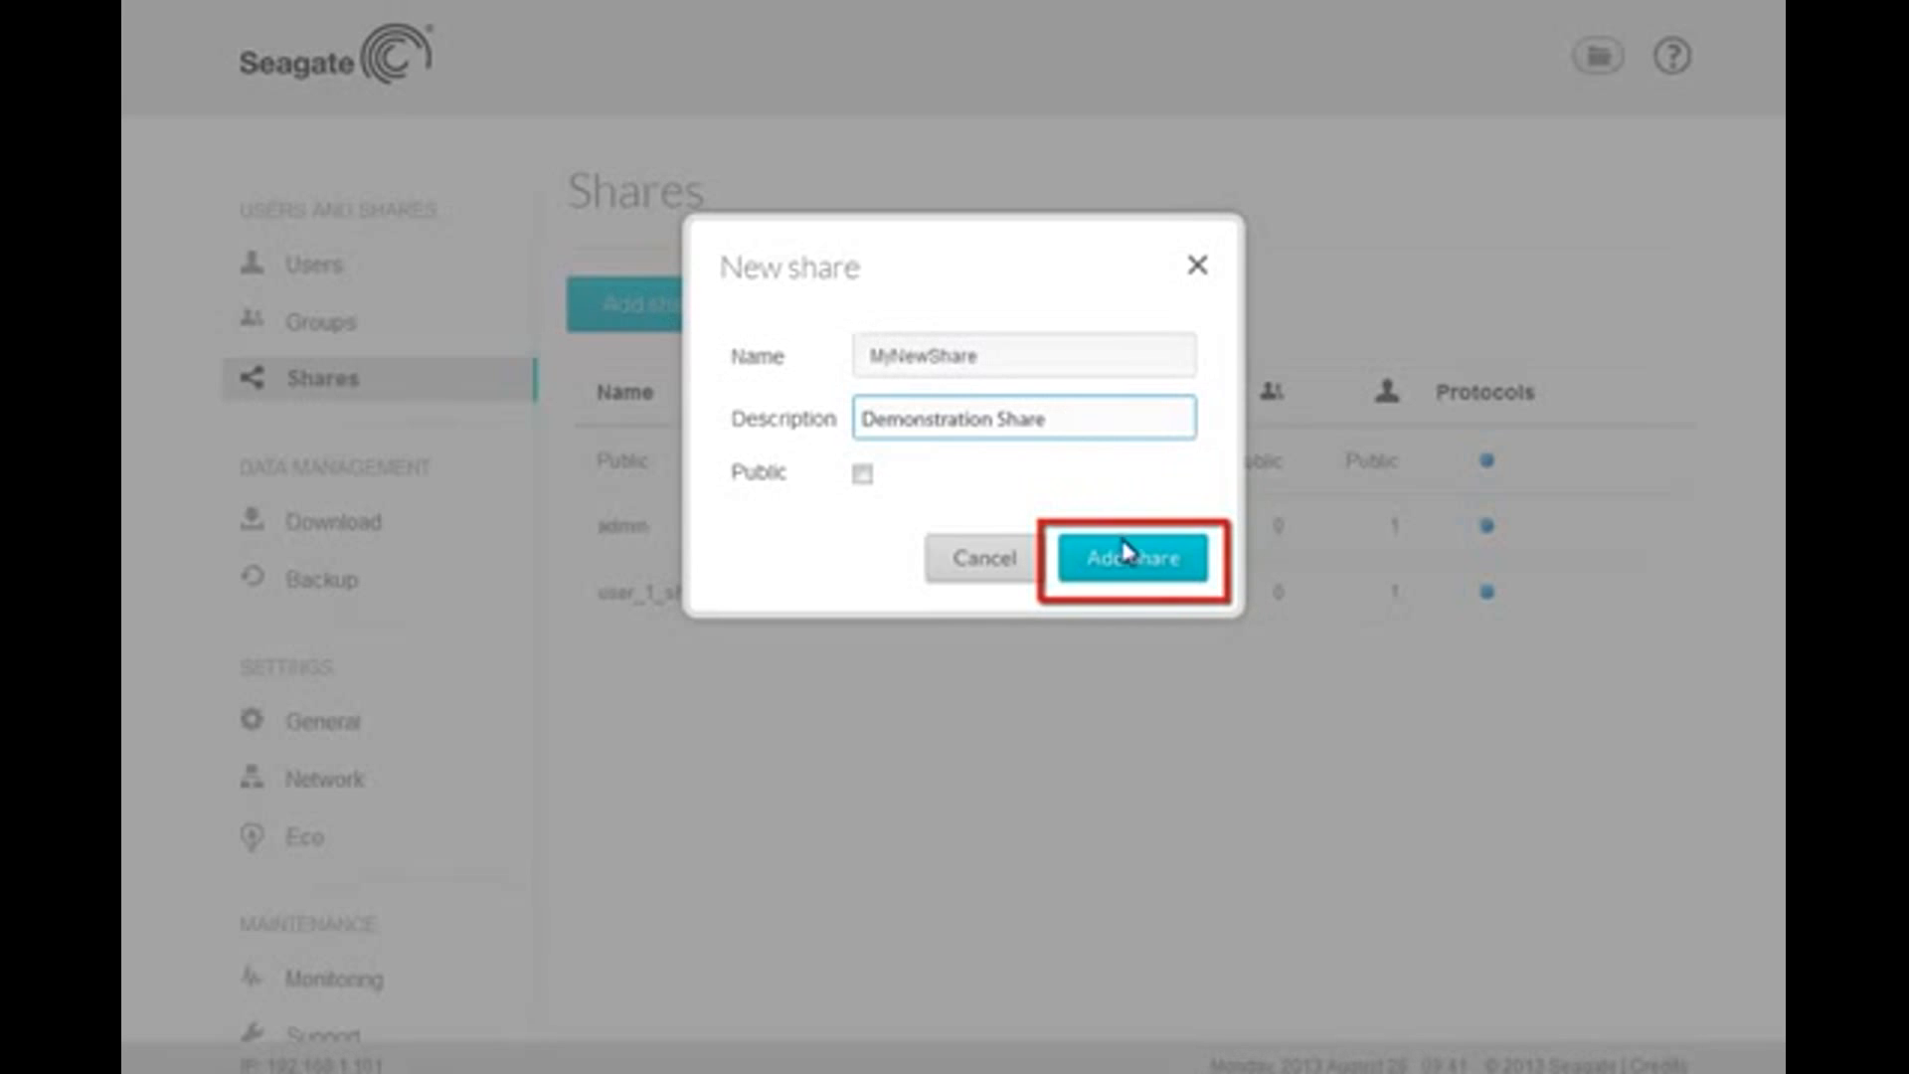
left_click(1131, 559)
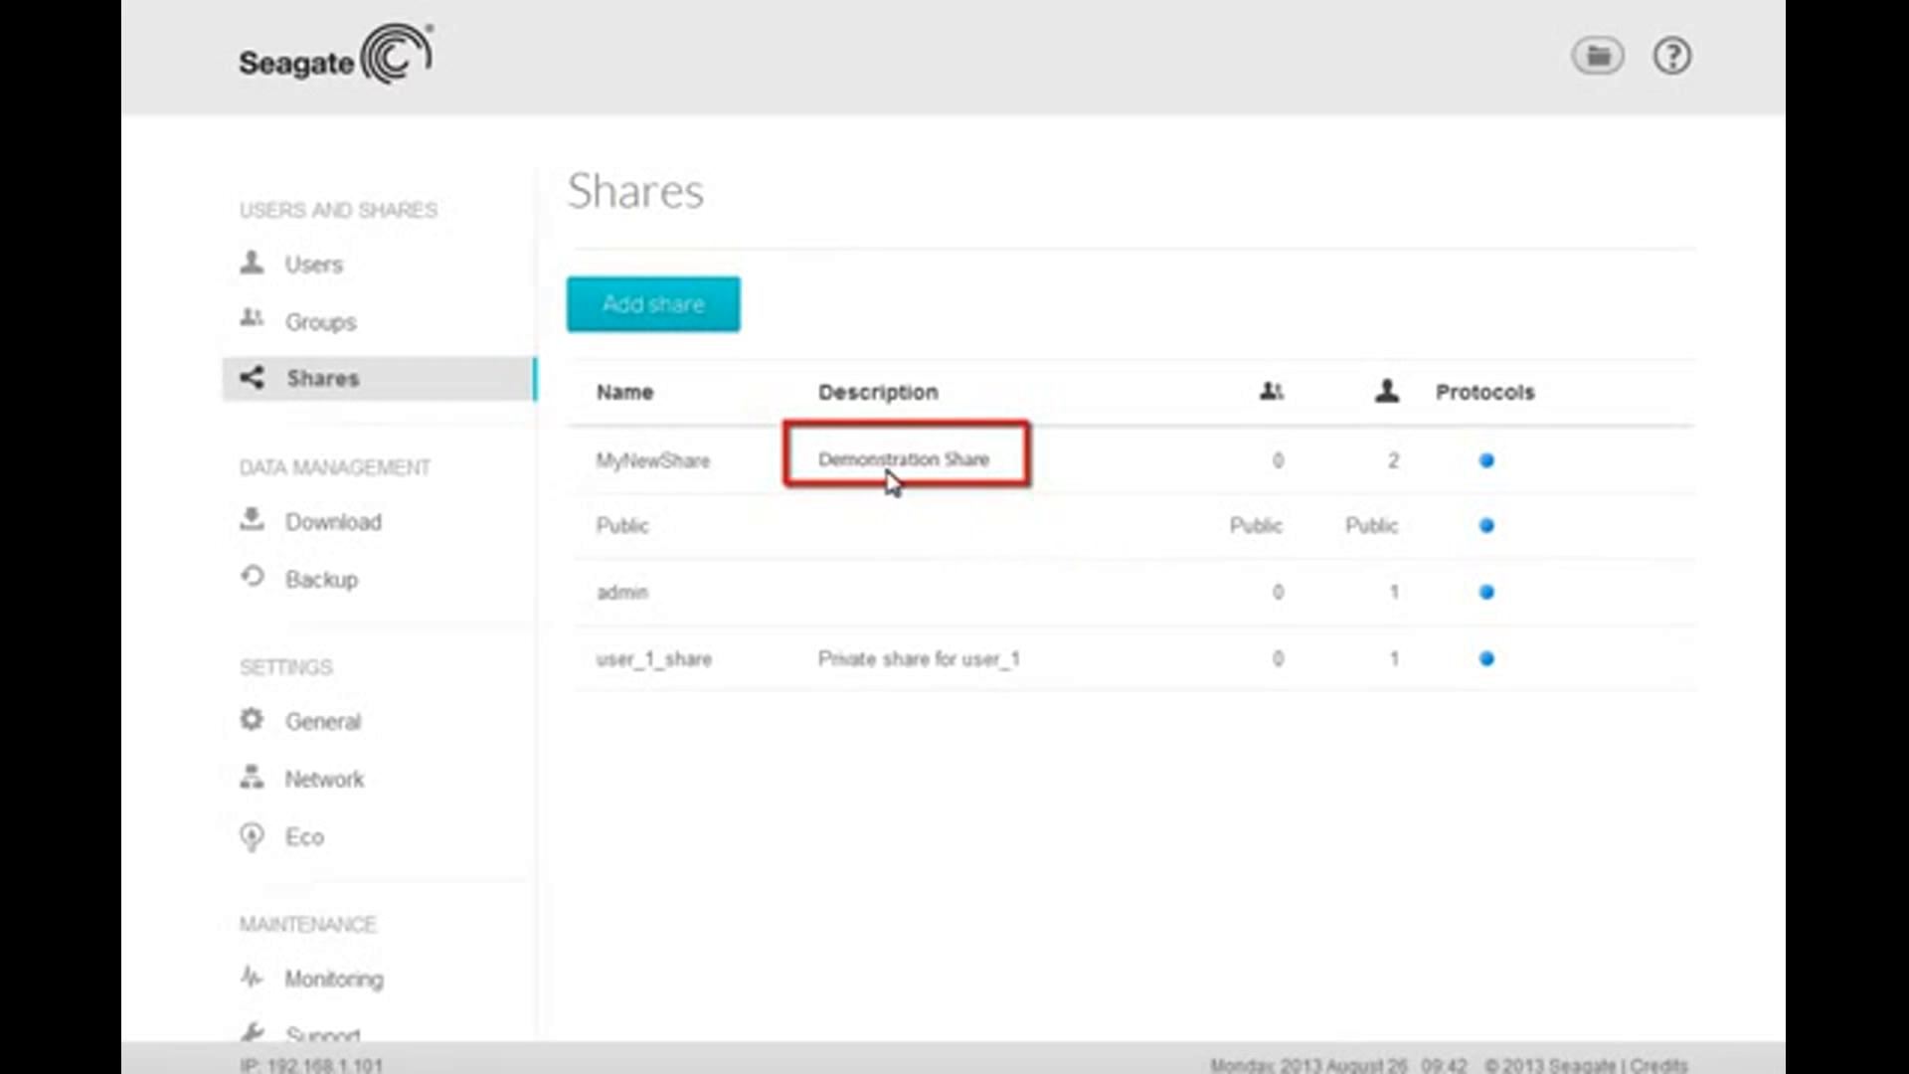
Edit MyNewShare's description to read 'My New Share' and save it
left_click(907, 459)
type("My New Share")
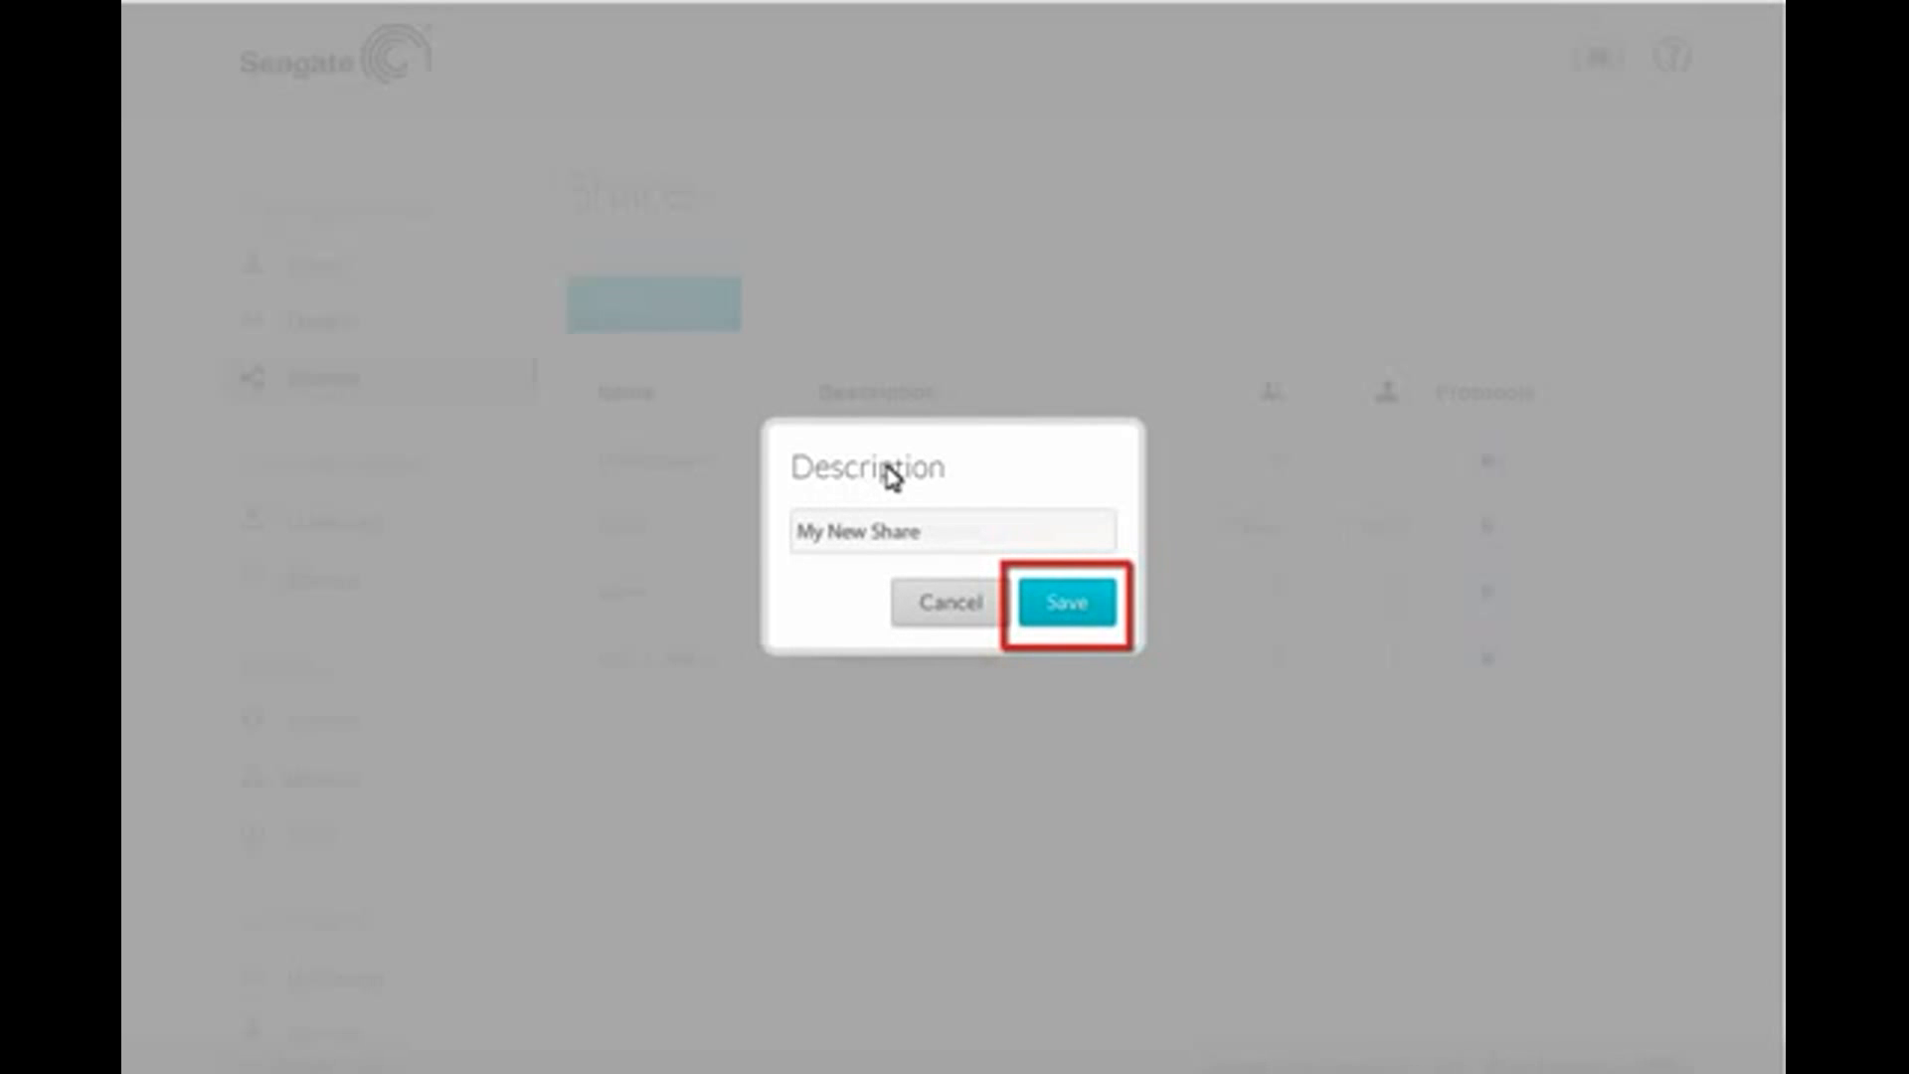
left_click(1067, 603)
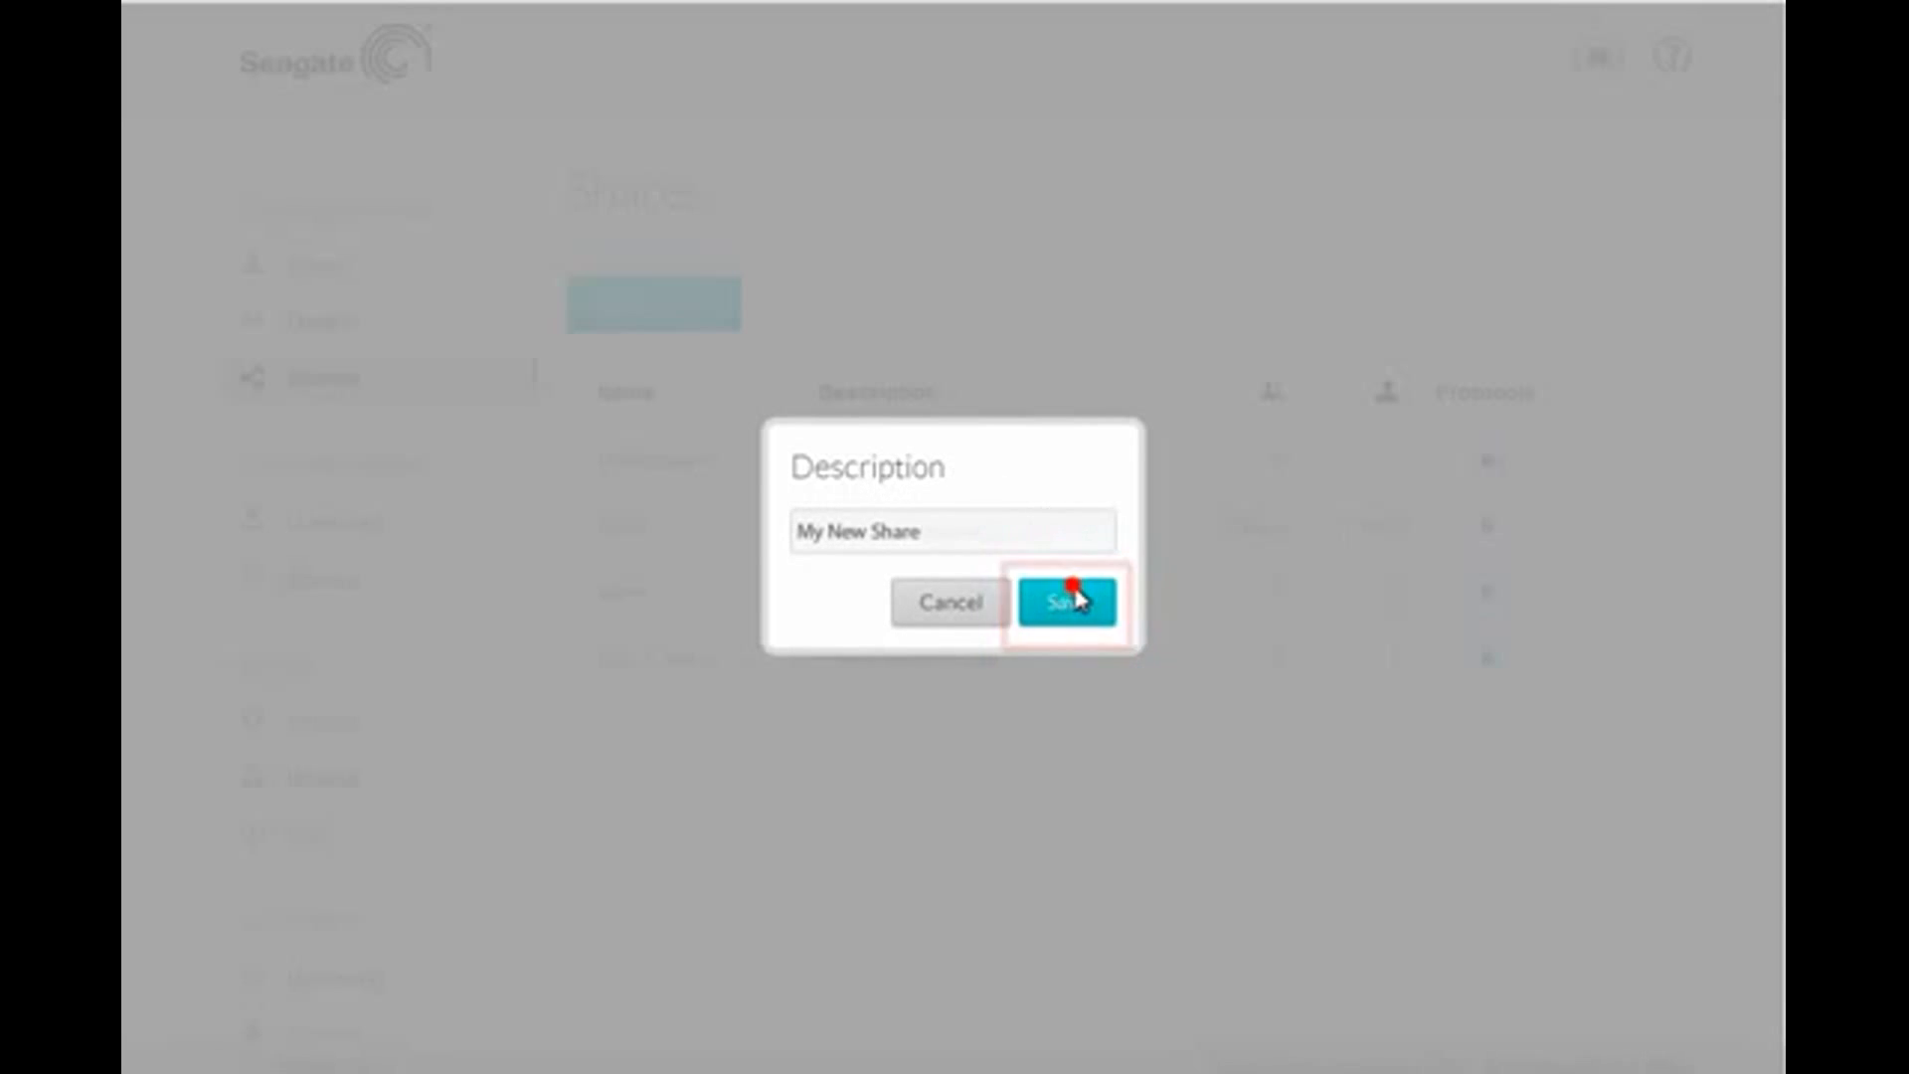
left_click(1067, 601)
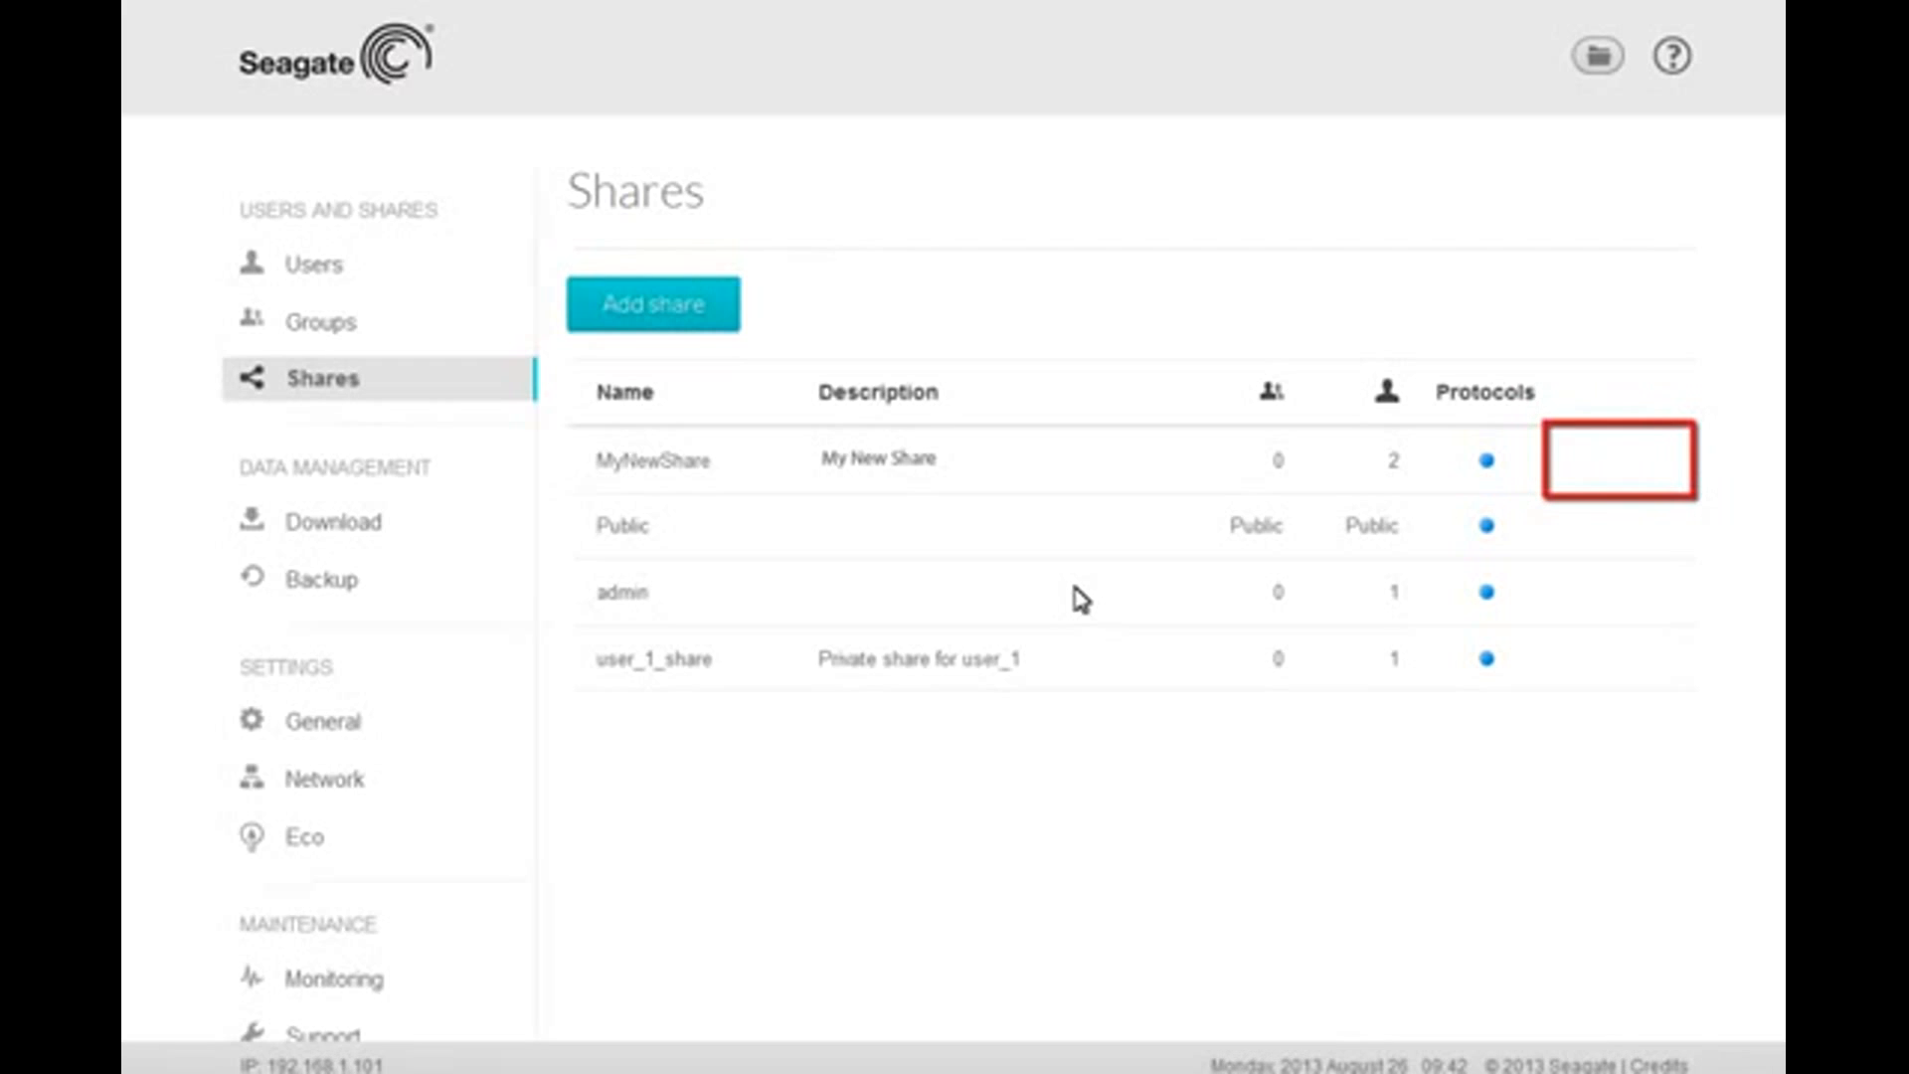
mouse_move(1170, 597)
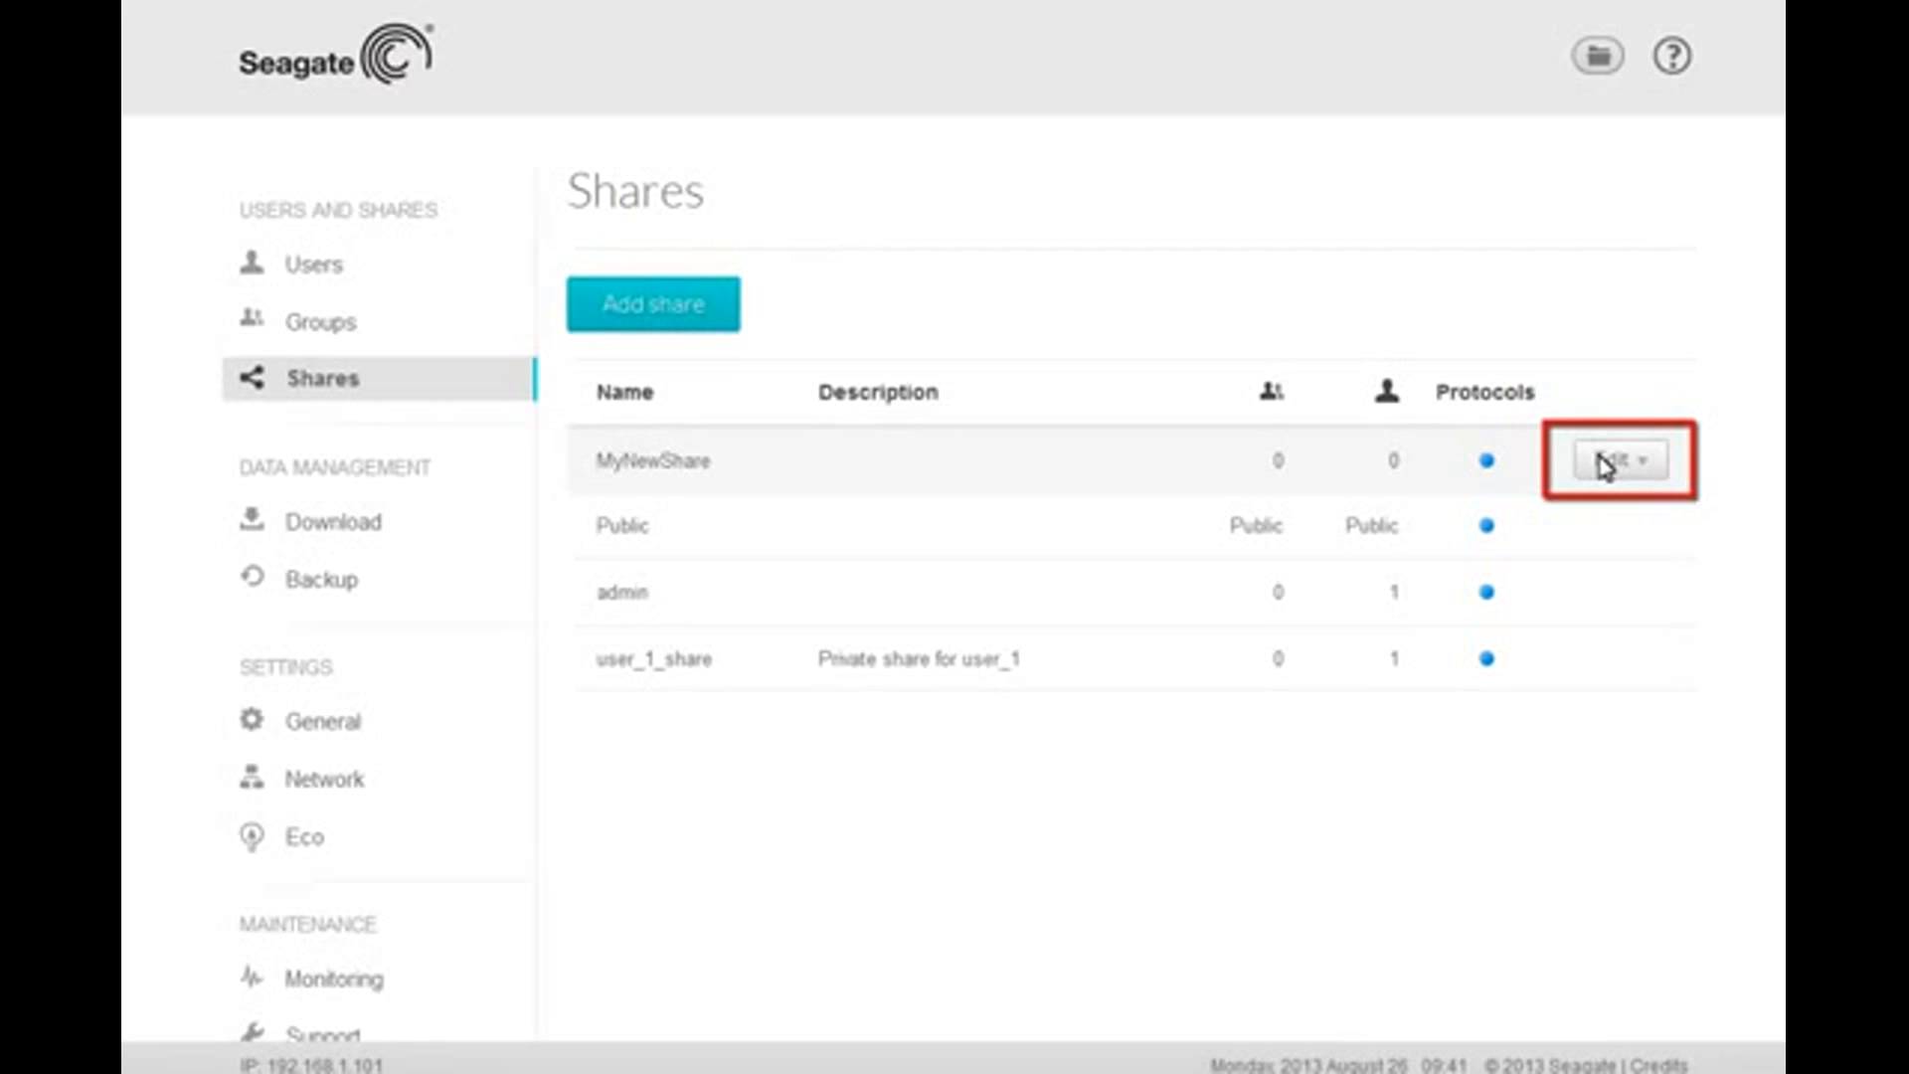
Open MyNewShare's Edit actions and choose Users to manage its access
left_click(1616, 460)
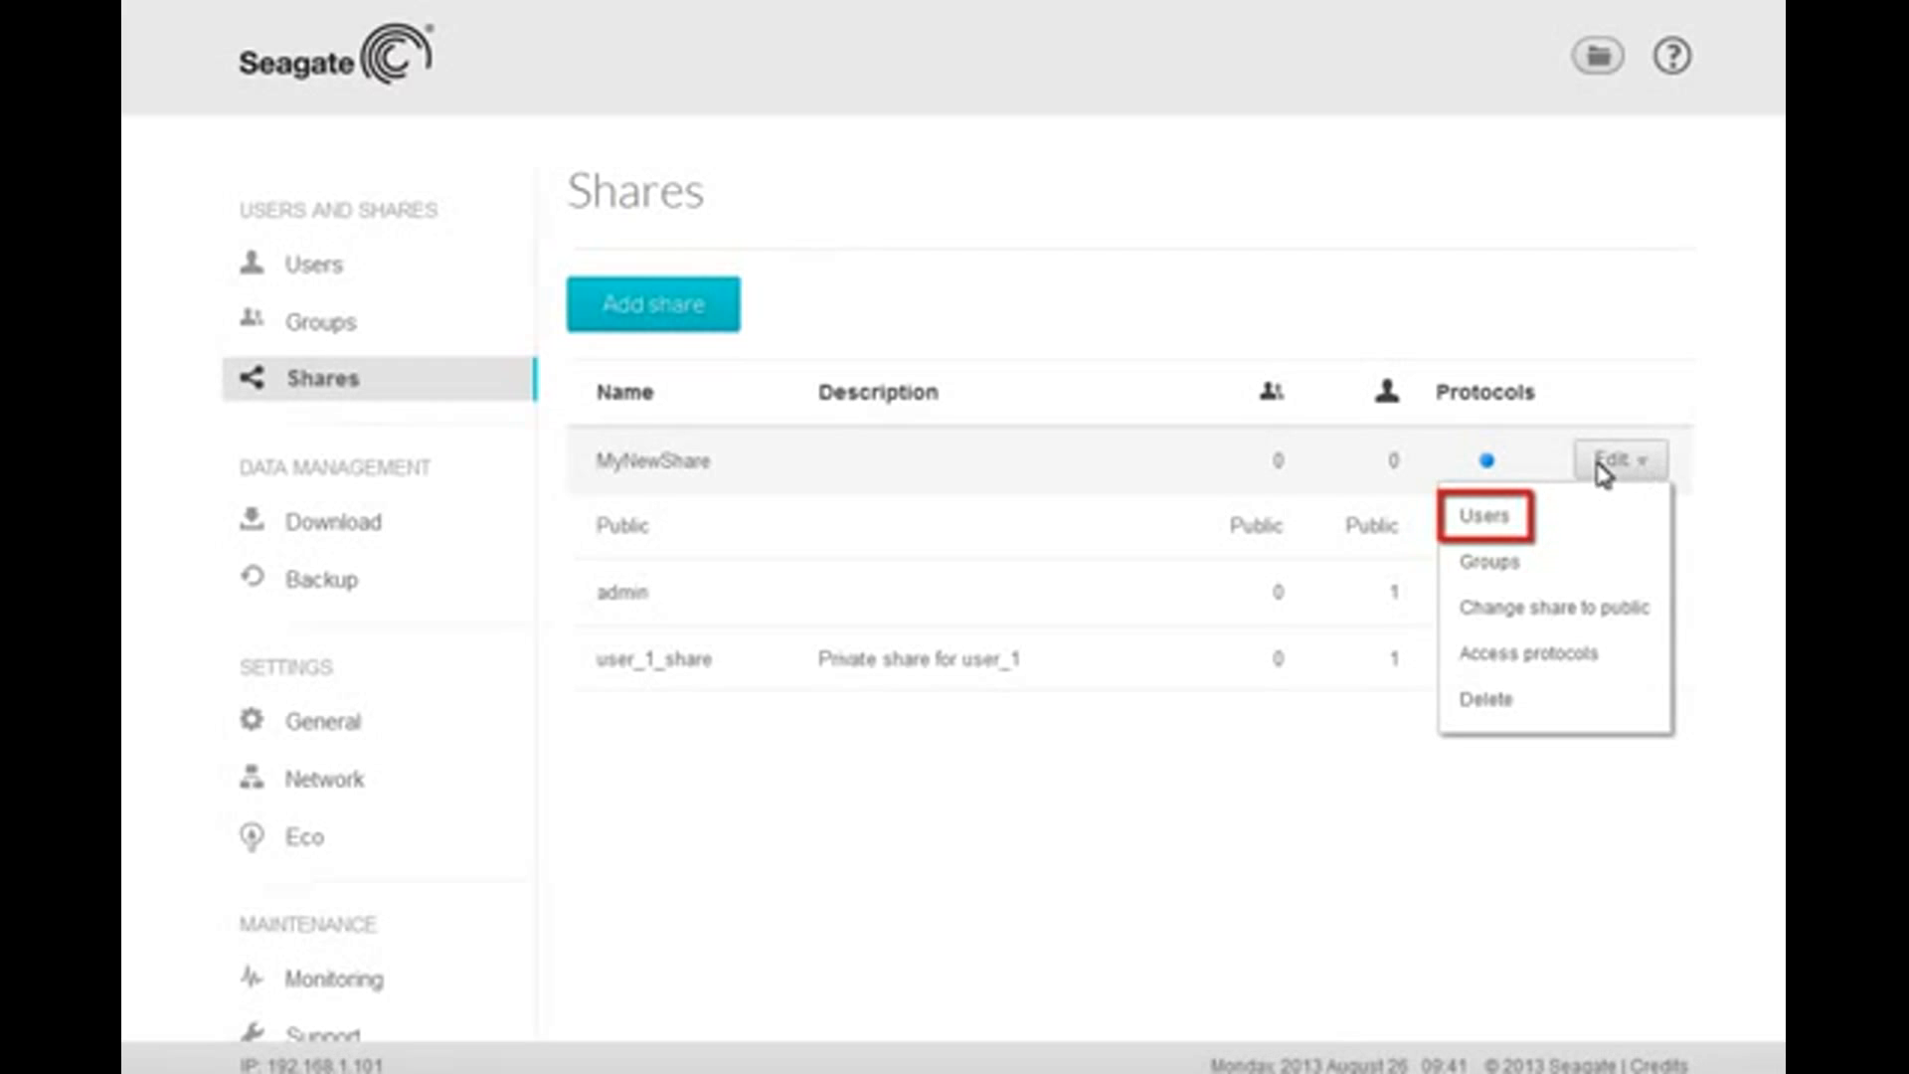
left_click(1485, 515)
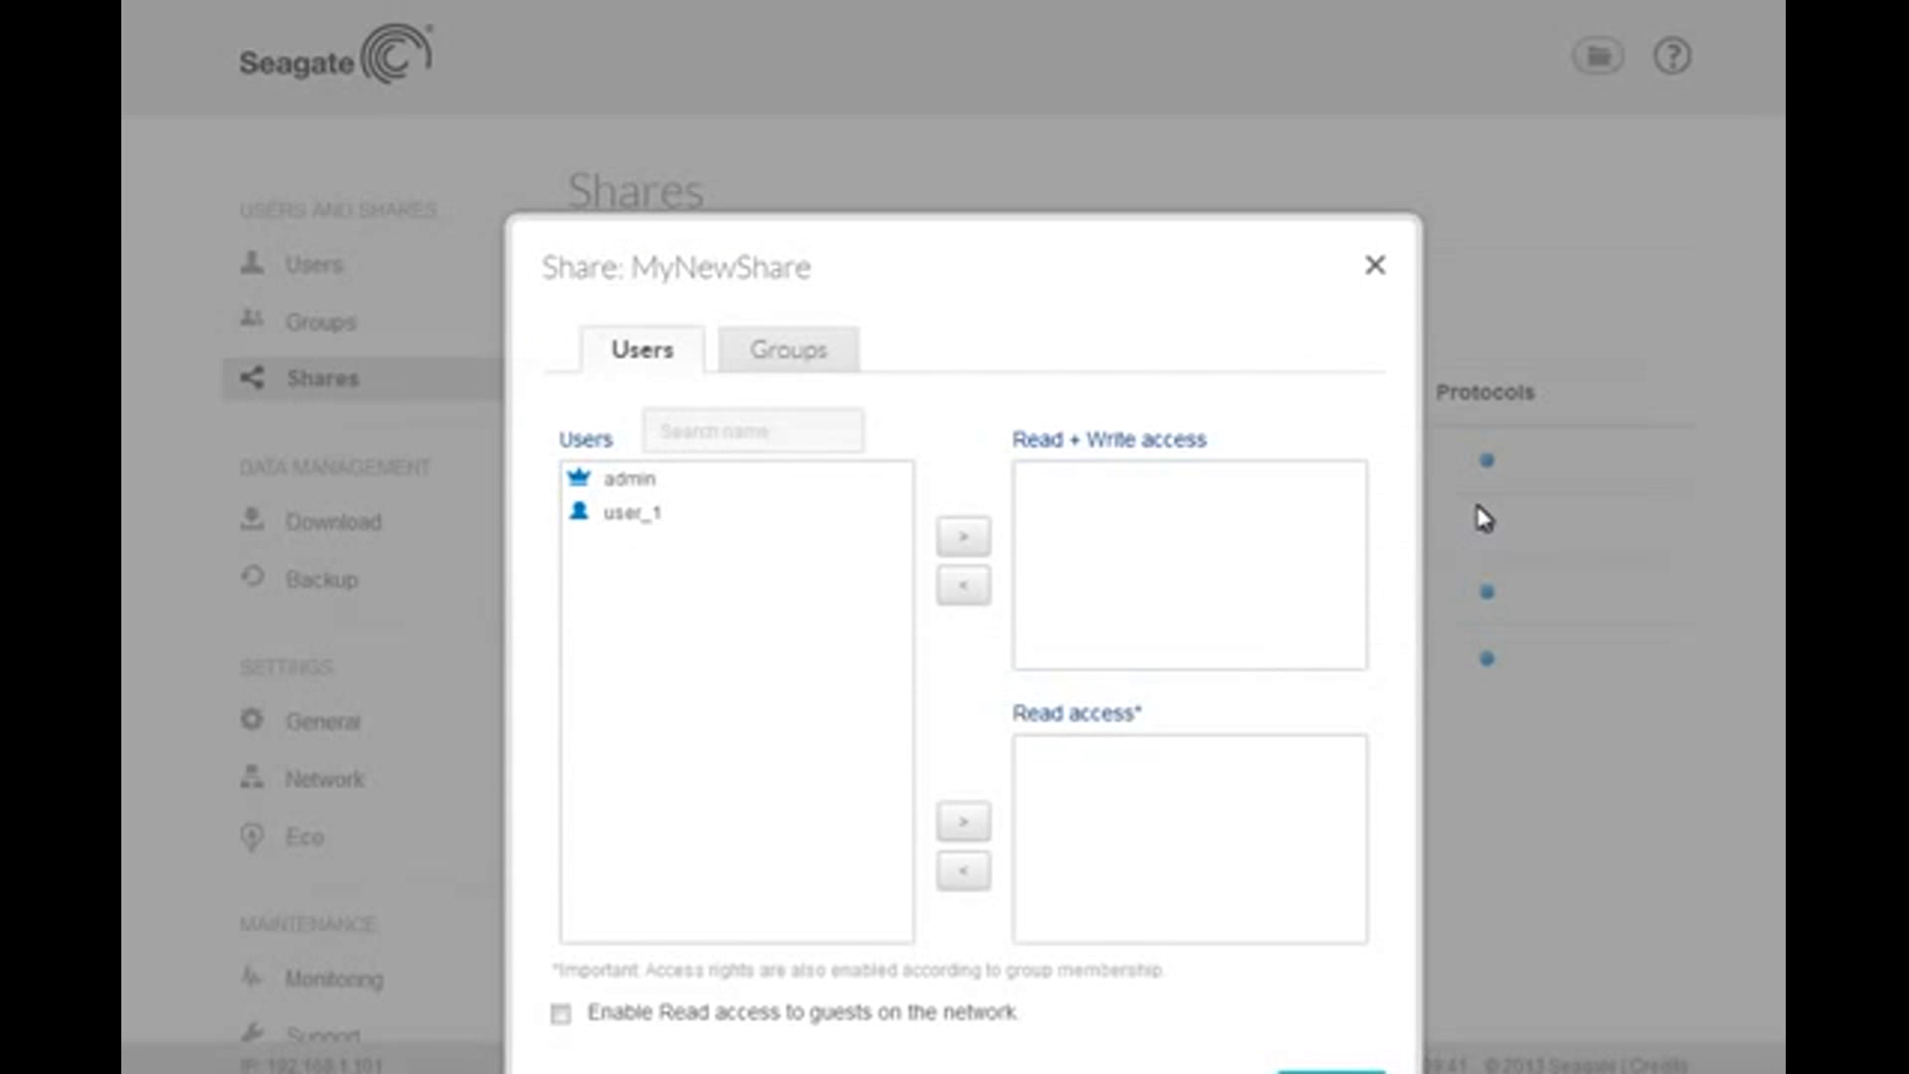
Grant admin and user_1 Read + Write access to MyNewShare
left_click(629, 511)
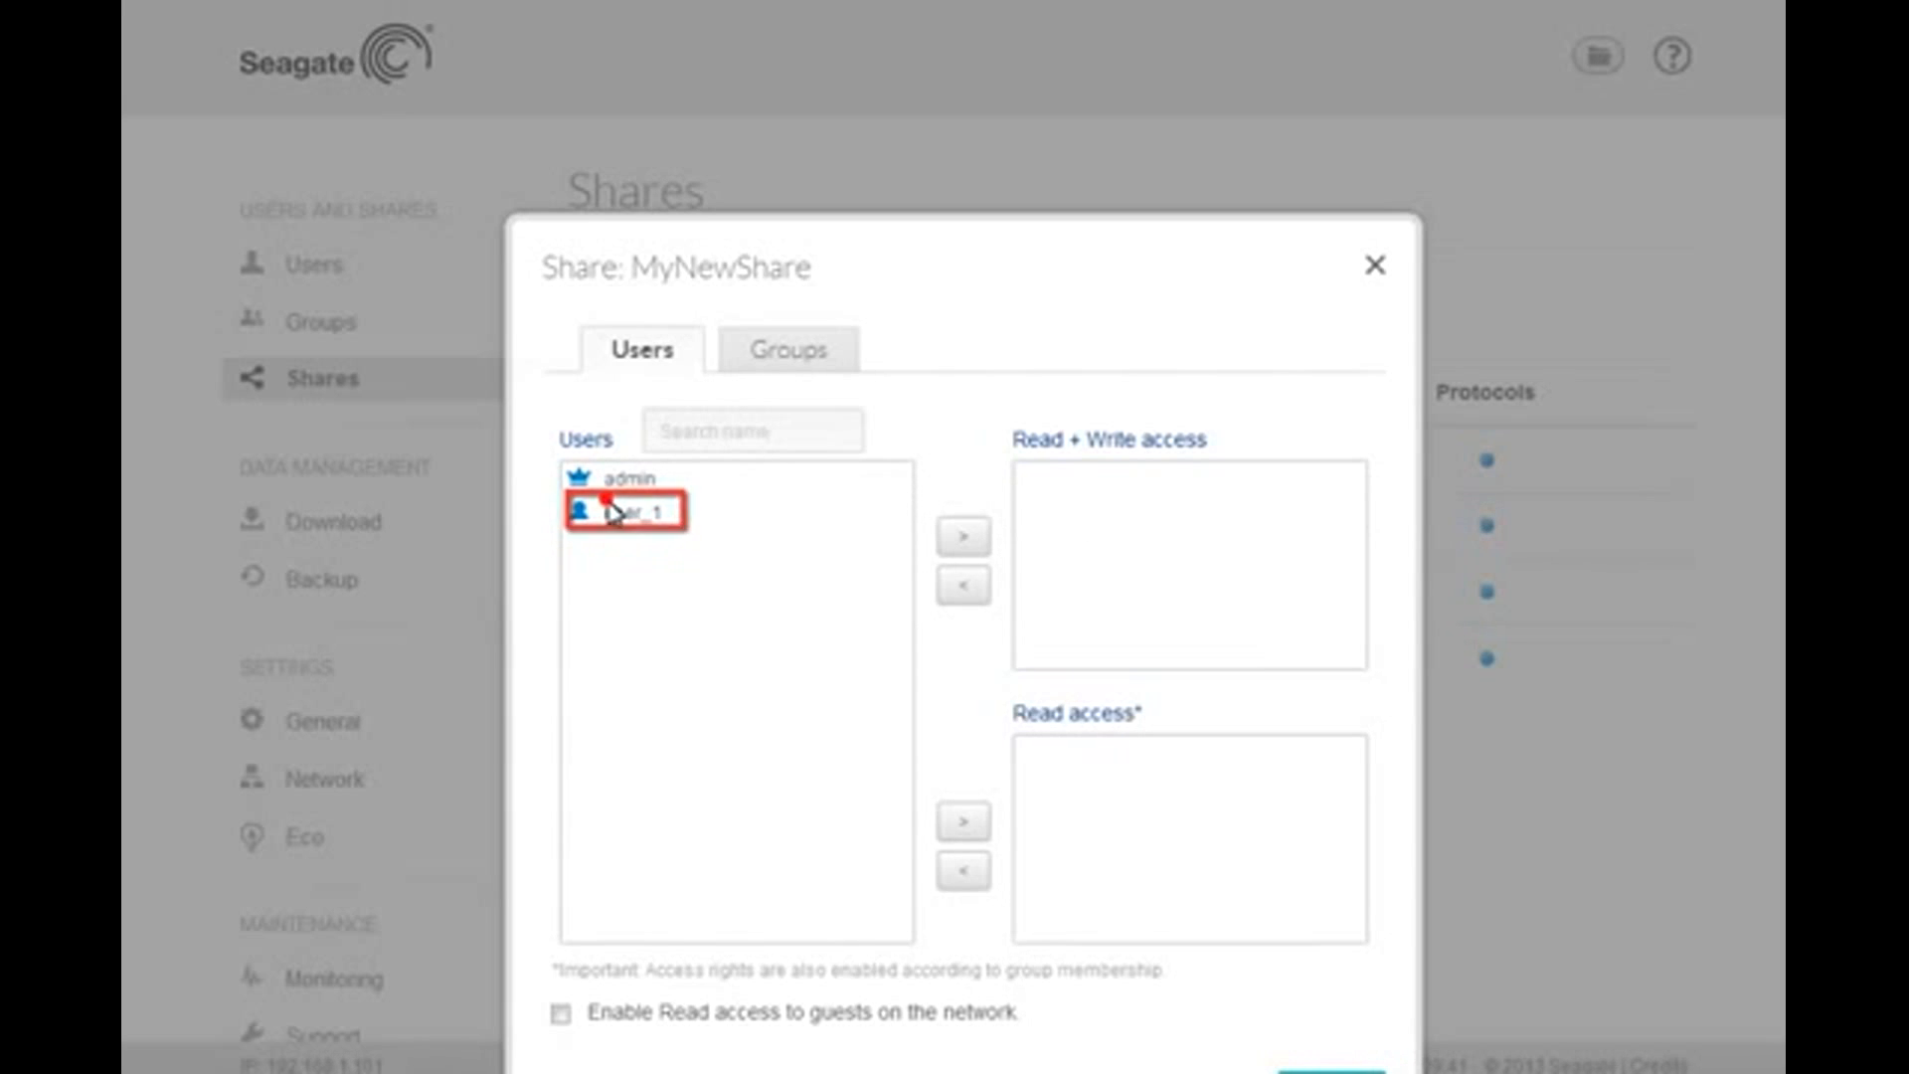
left_click(625, 510)
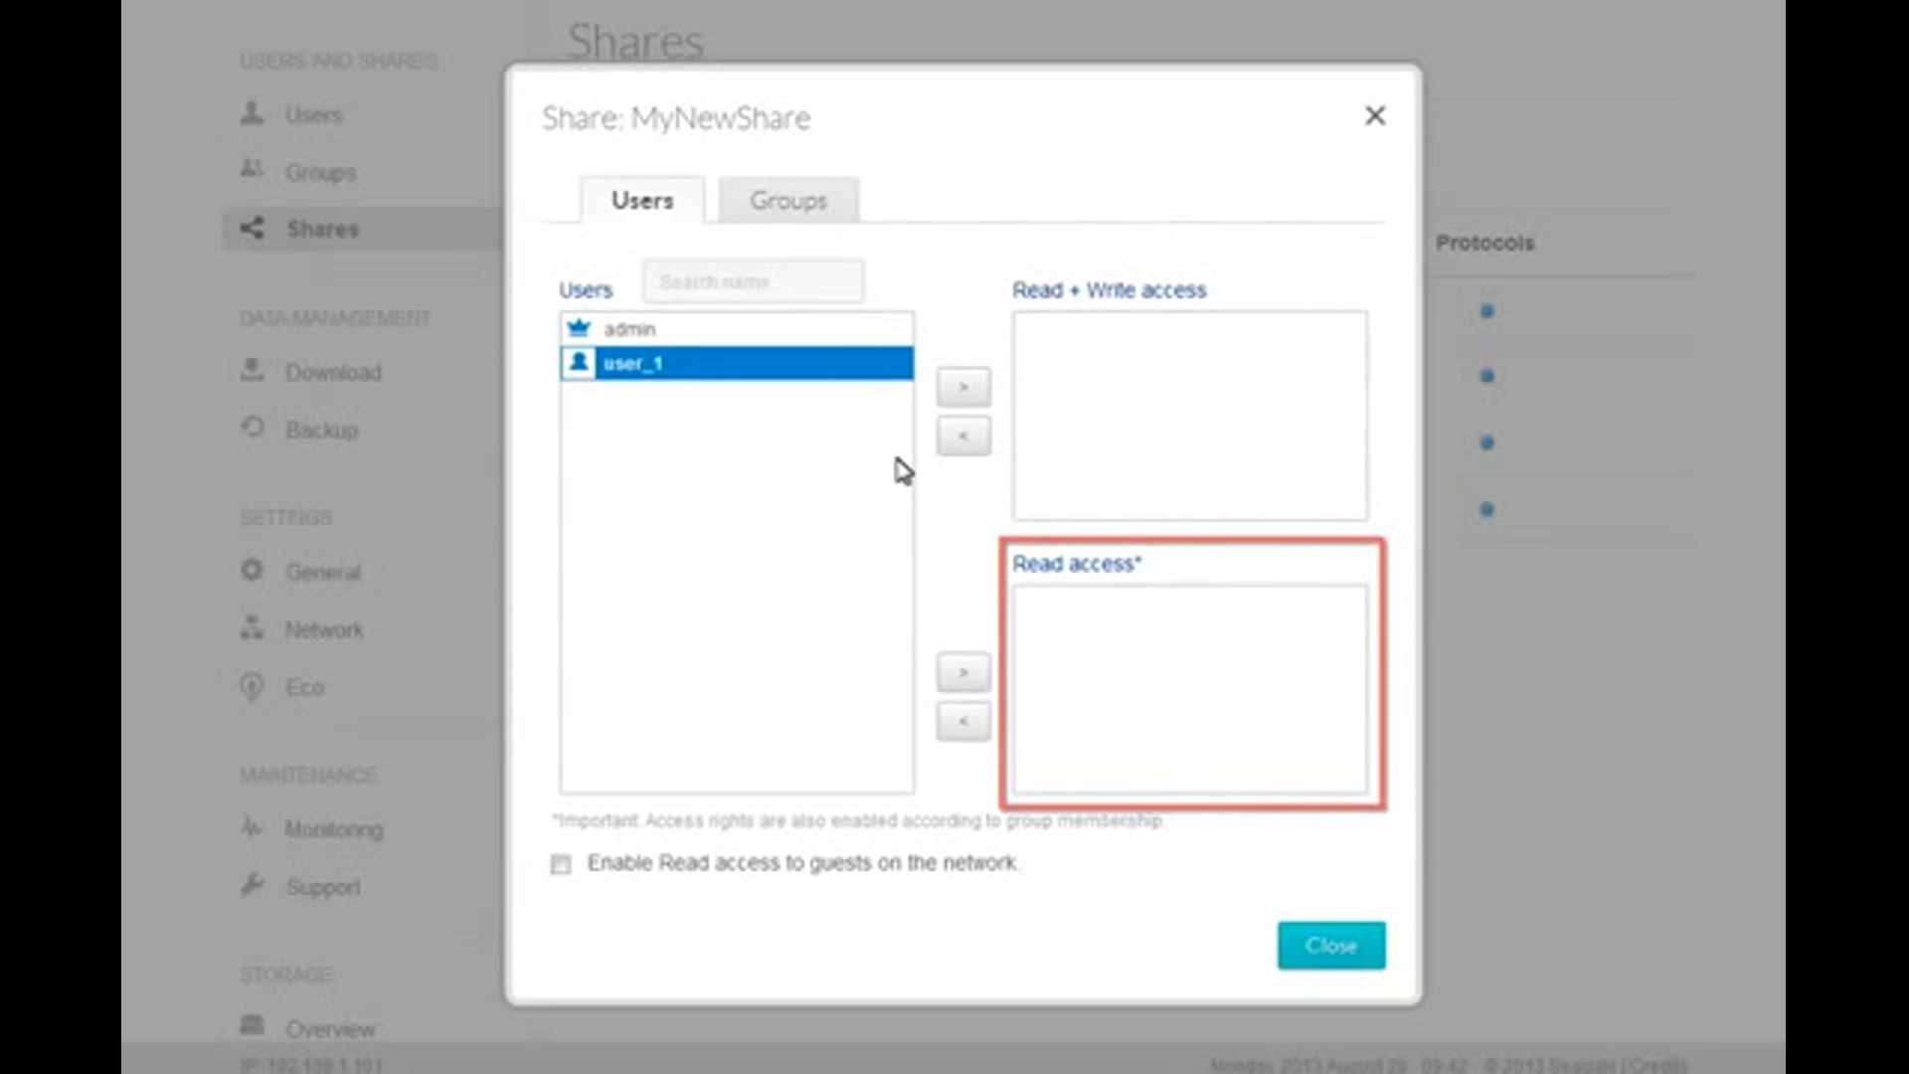
left_click(962, 387)
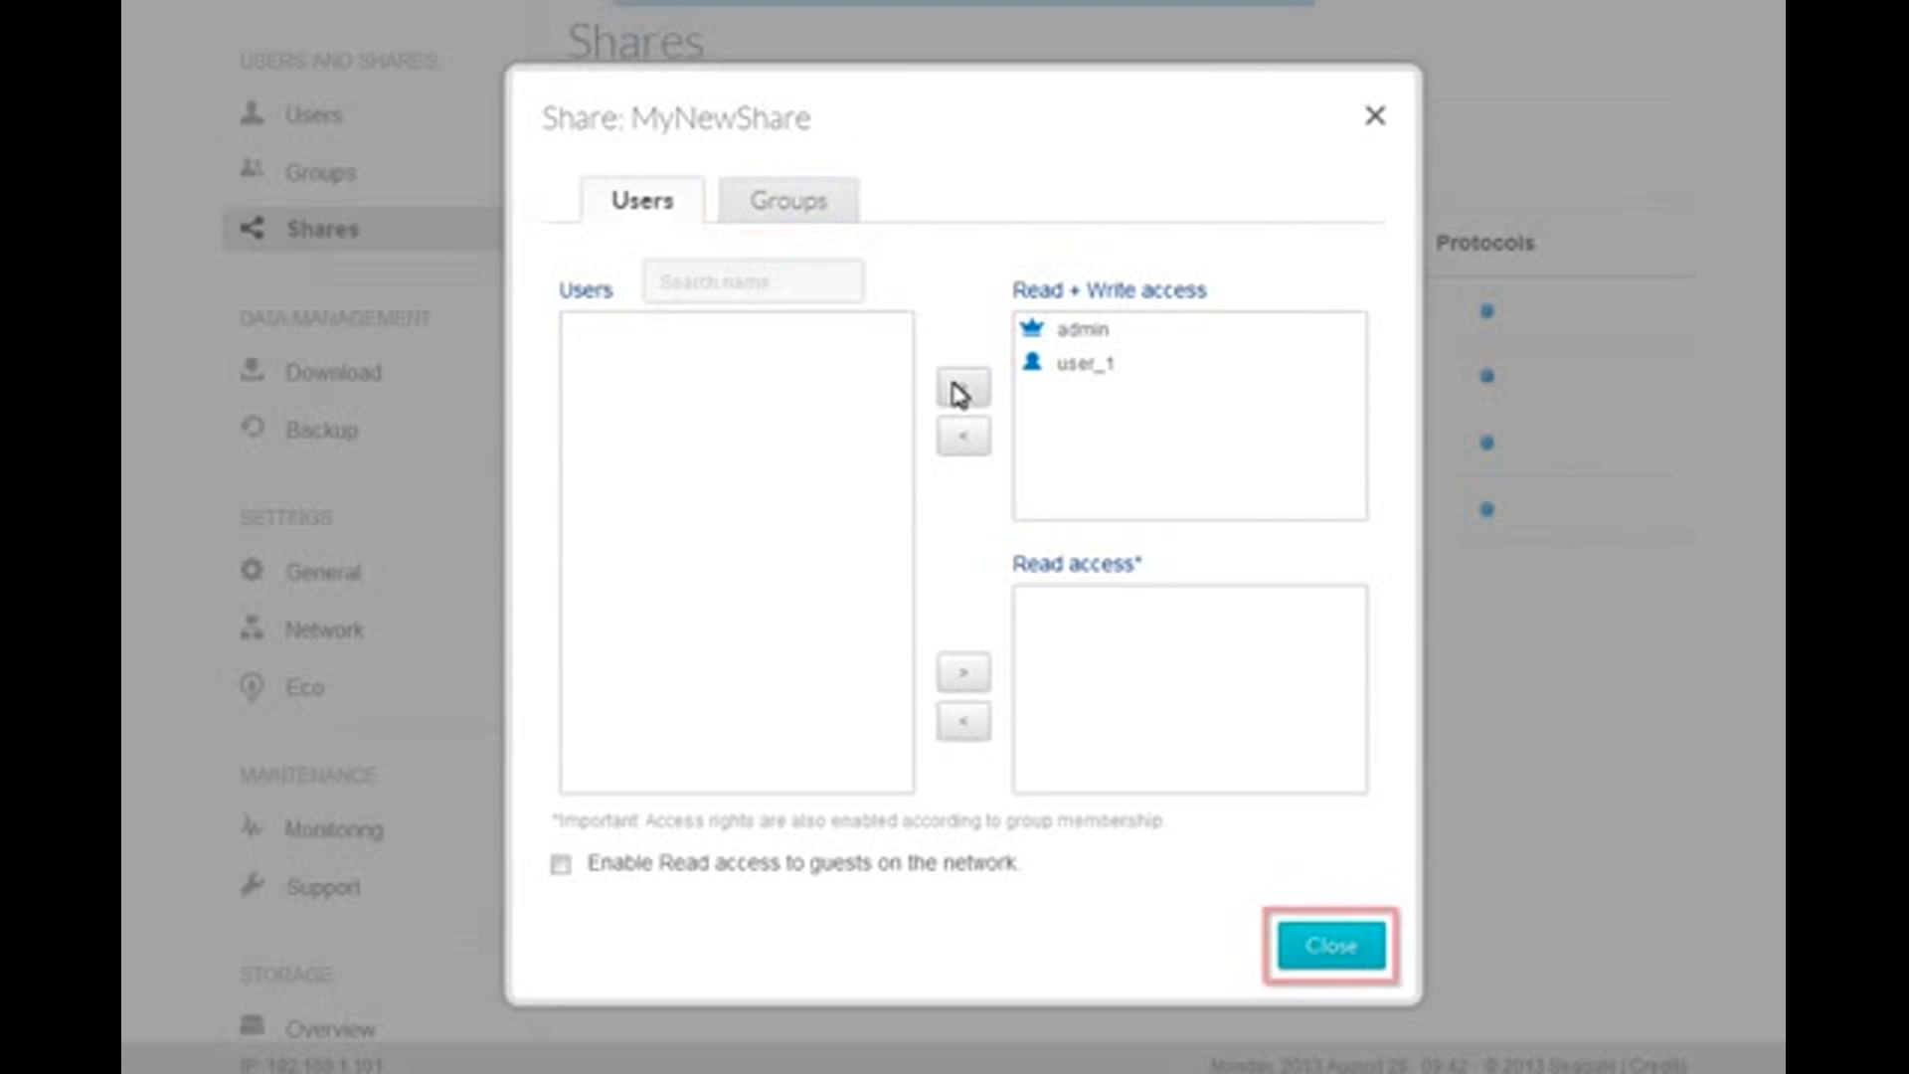
mouse_move(1323, 775)
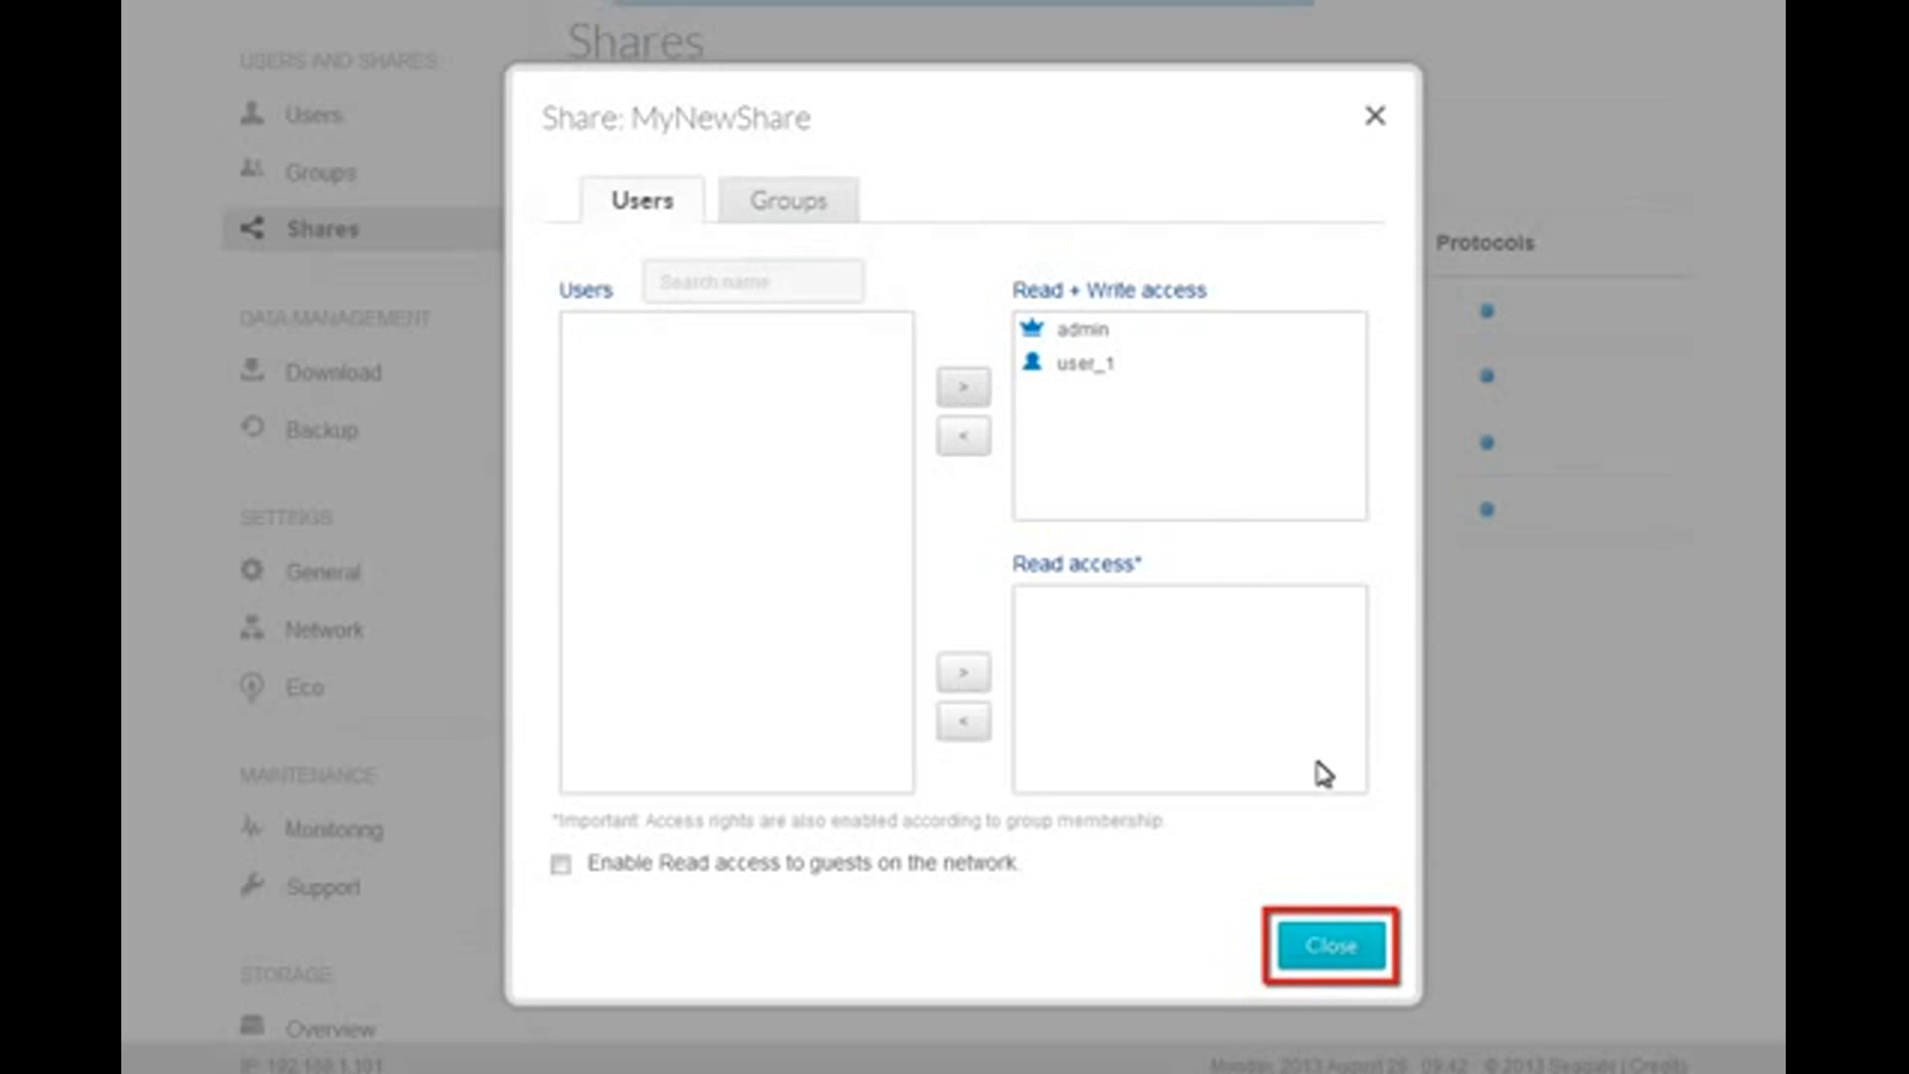
Close the access settings and launch Seagate FileBrowser on the NAS contents
left_click(1328, 948)
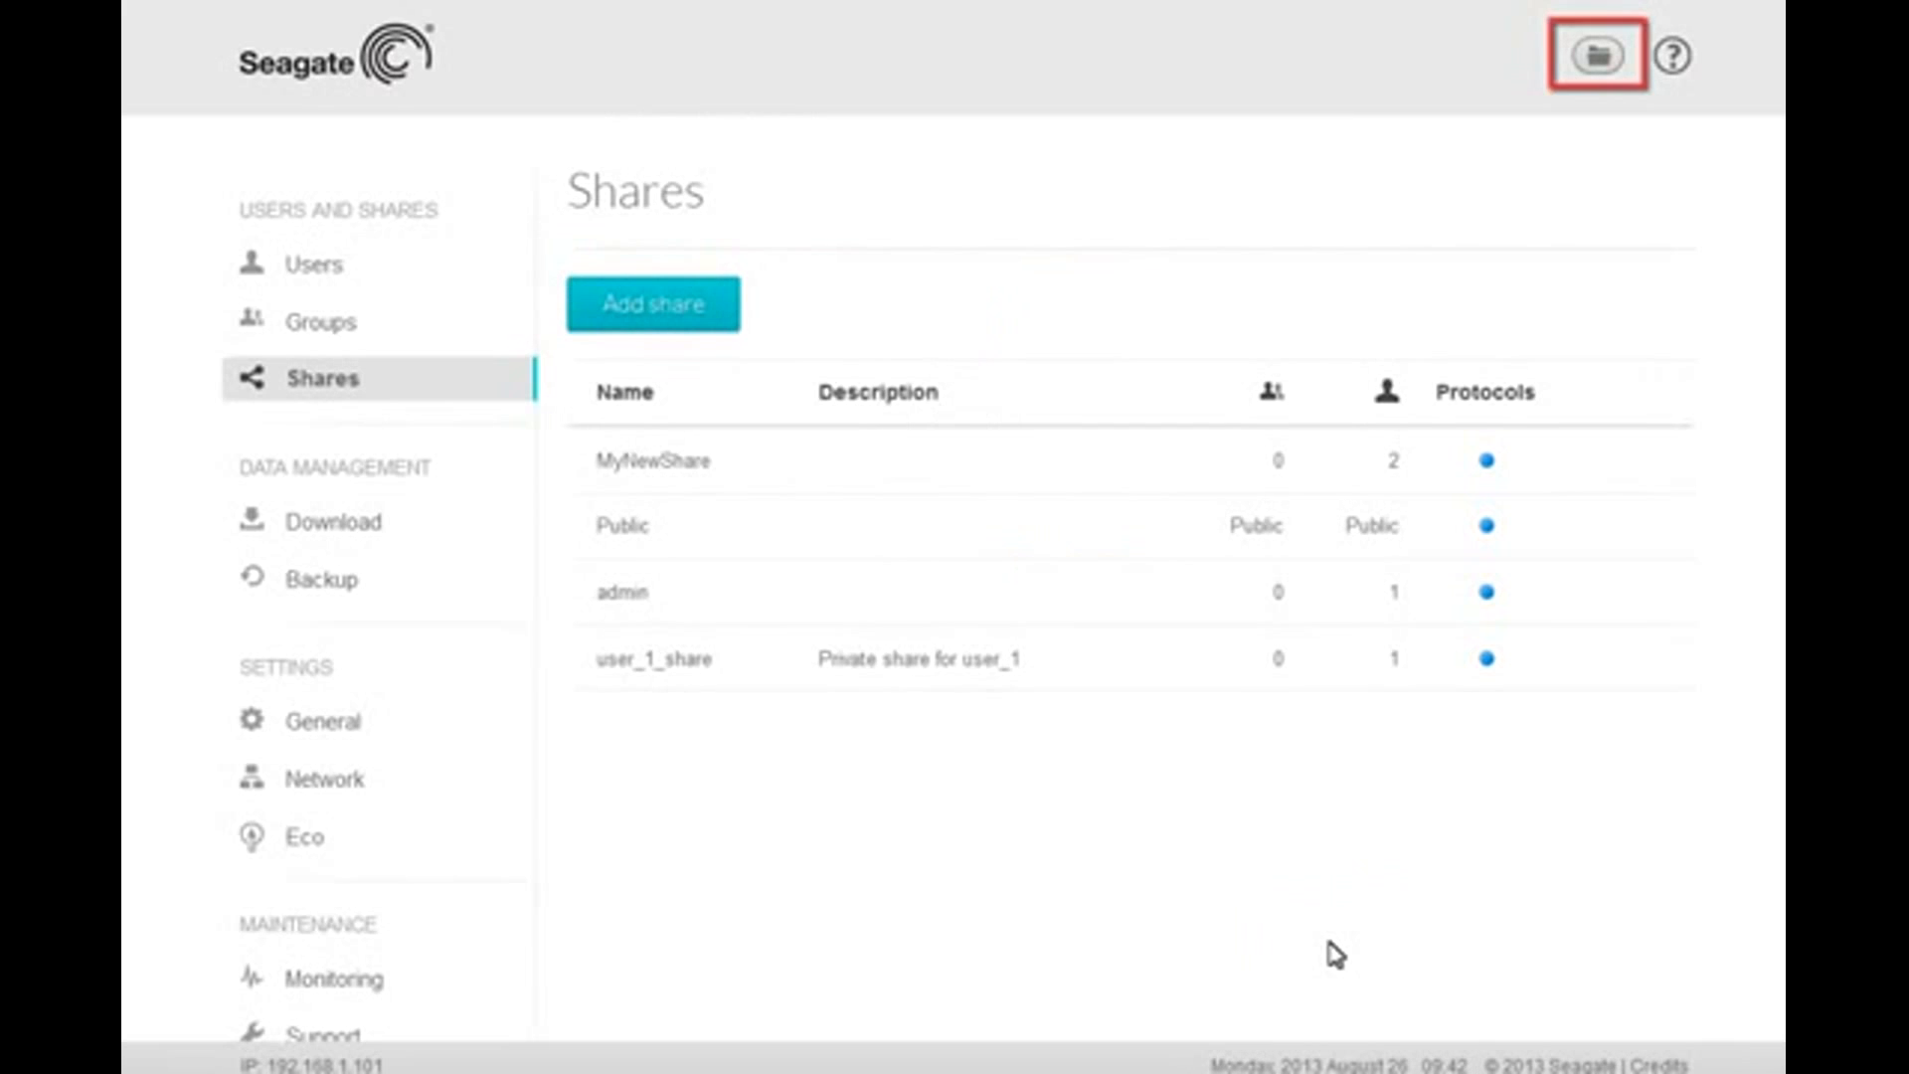
mouse_move(1415, 929)
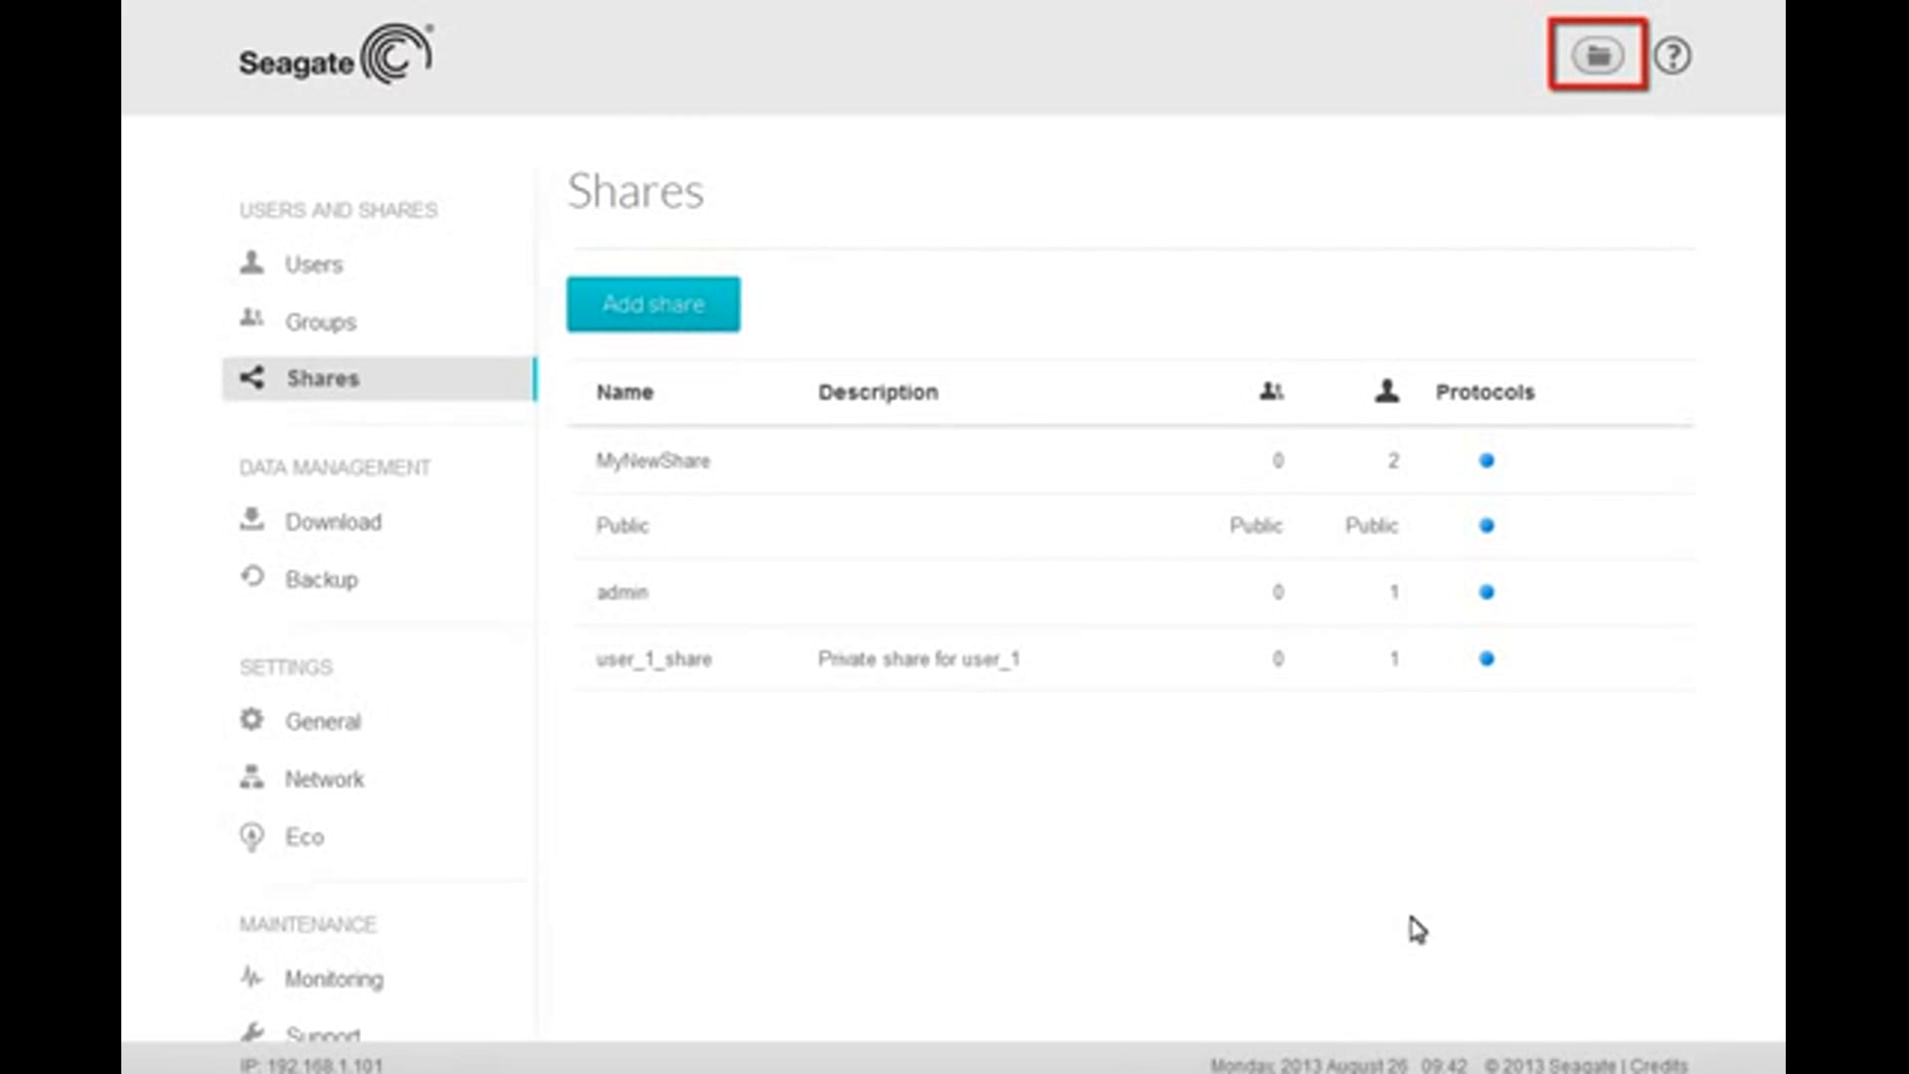
left_click(1596, 56)
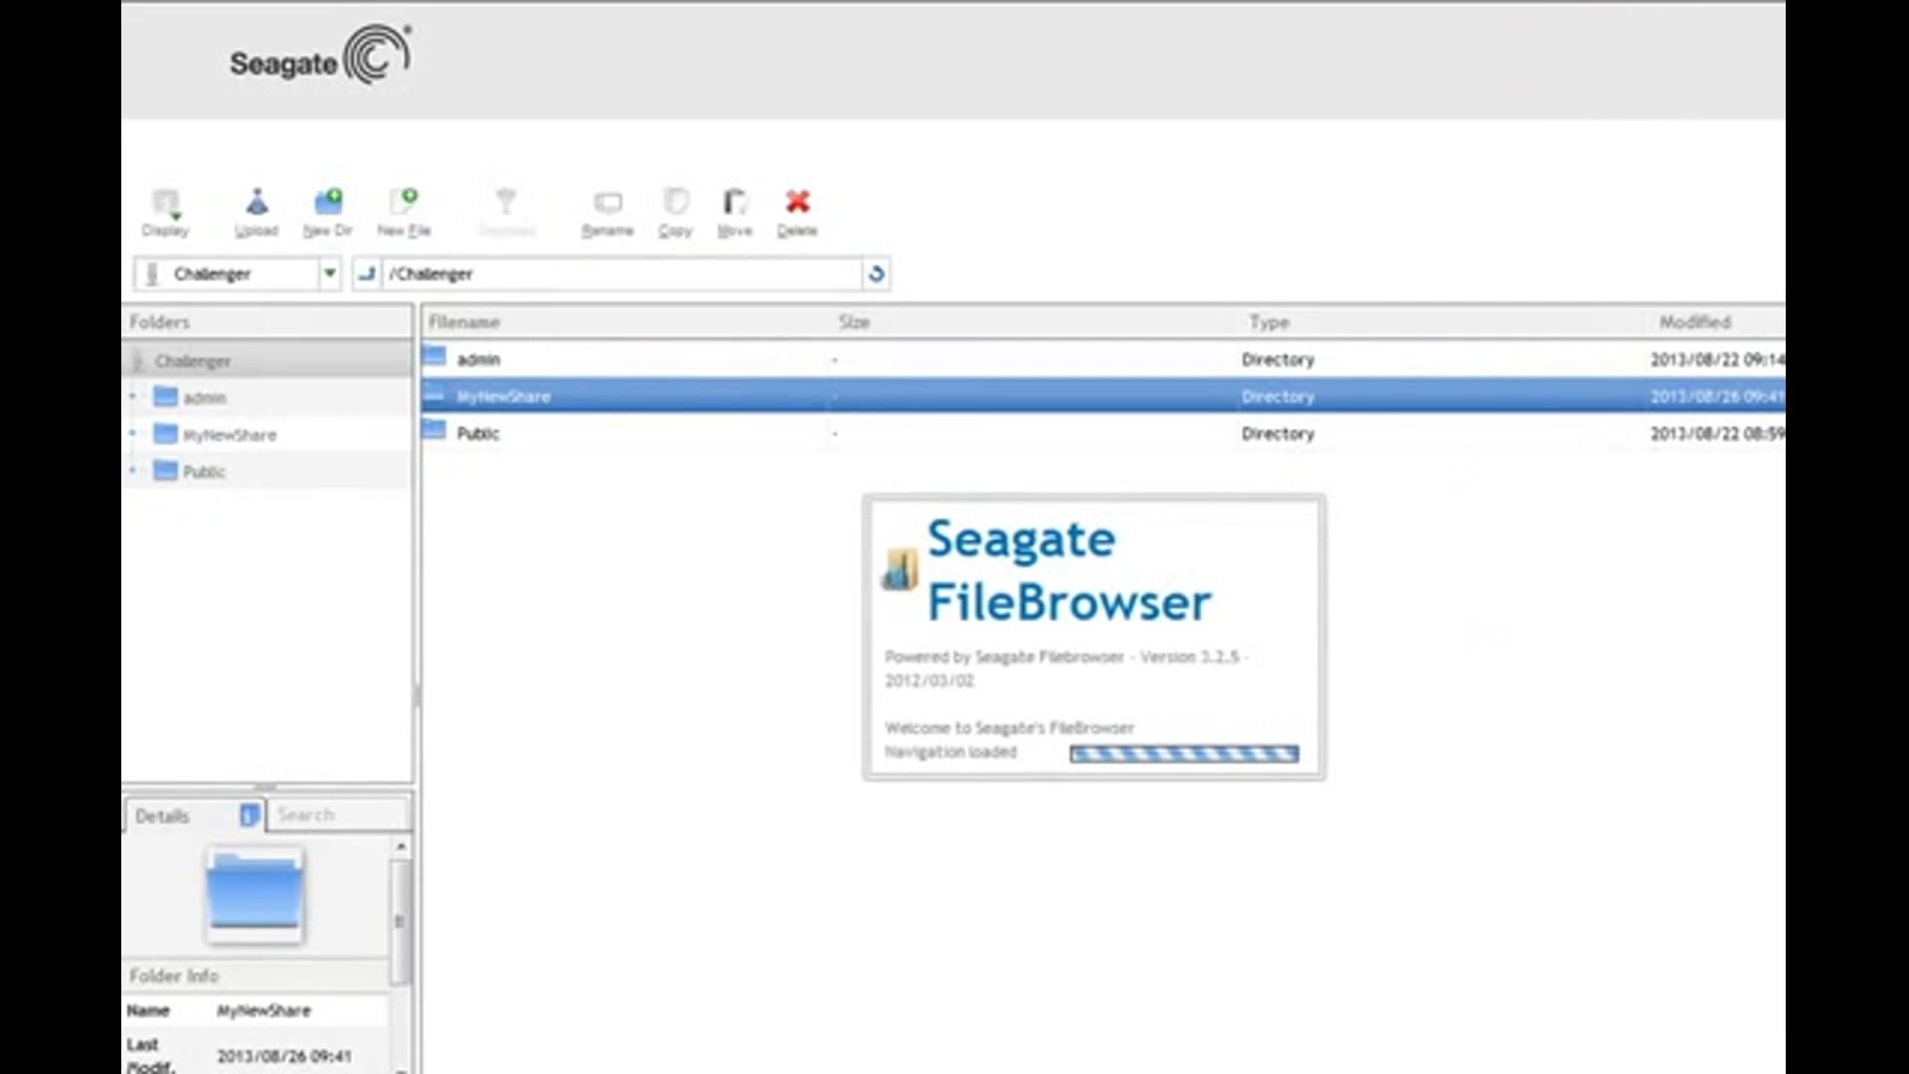